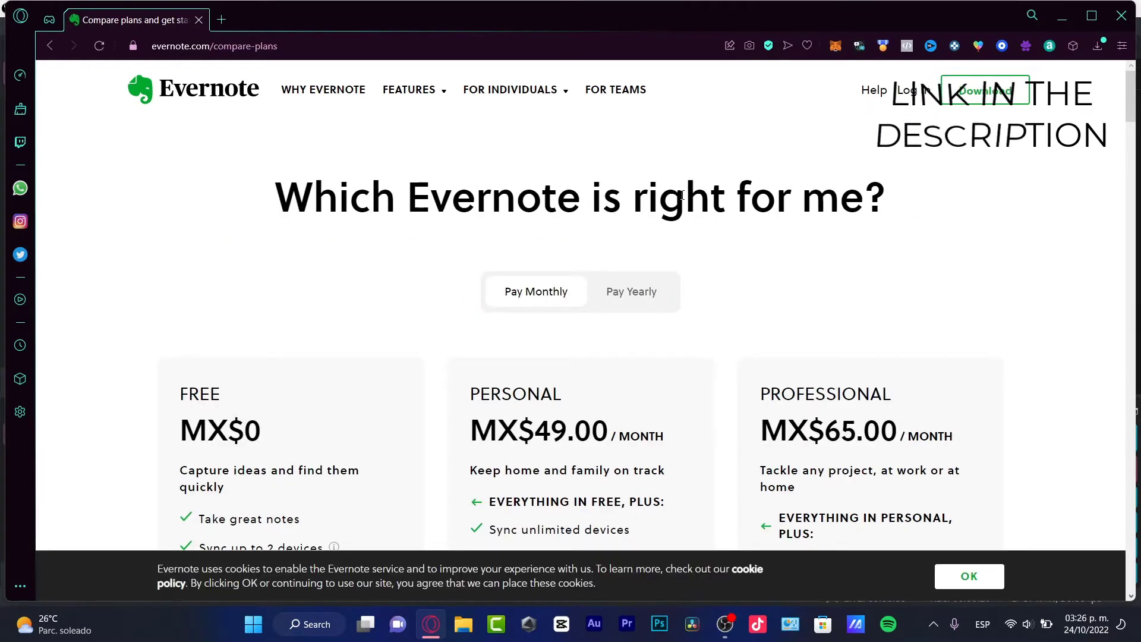
Step: Review the Free, Personal and Professional plan prices and go to account registration
scroll("down", 3)
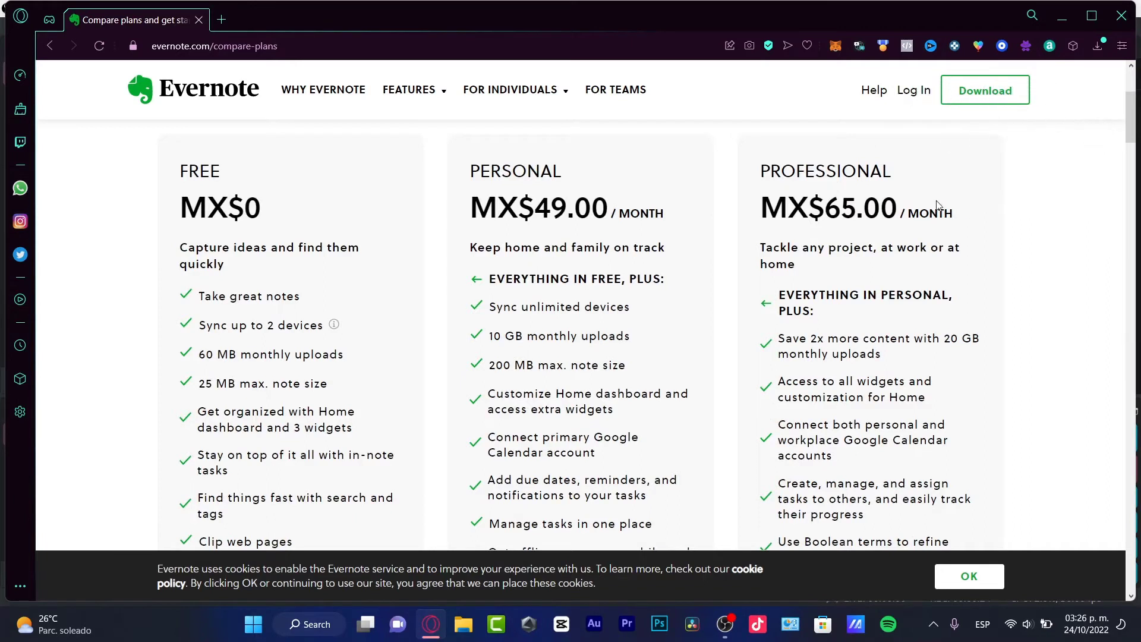
double_click(852, 207)
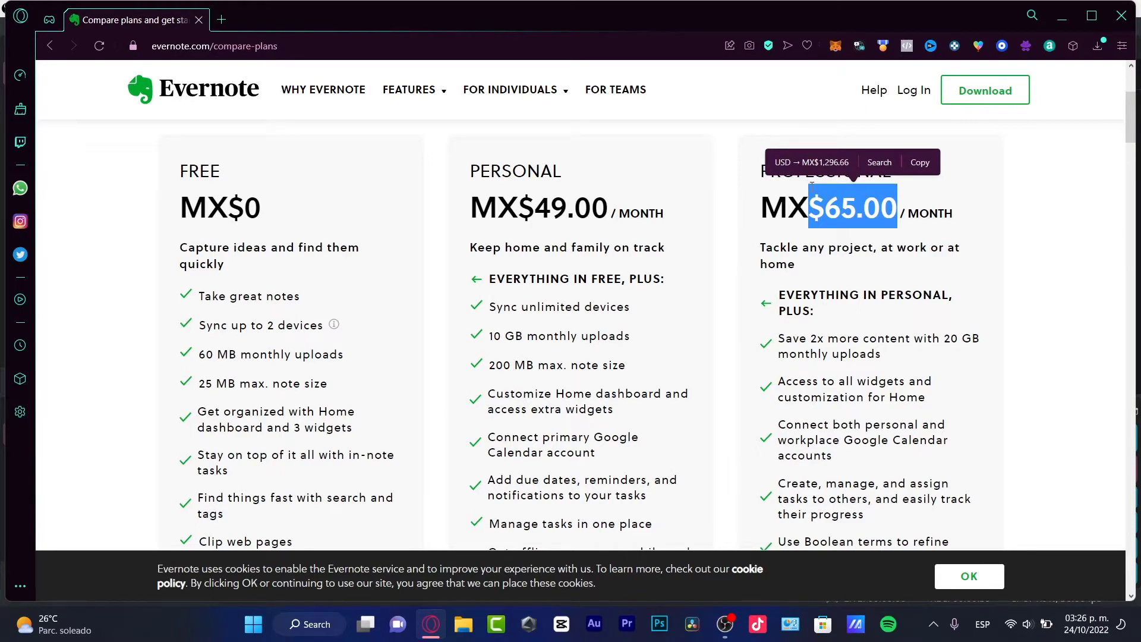
scroll("down", 3)
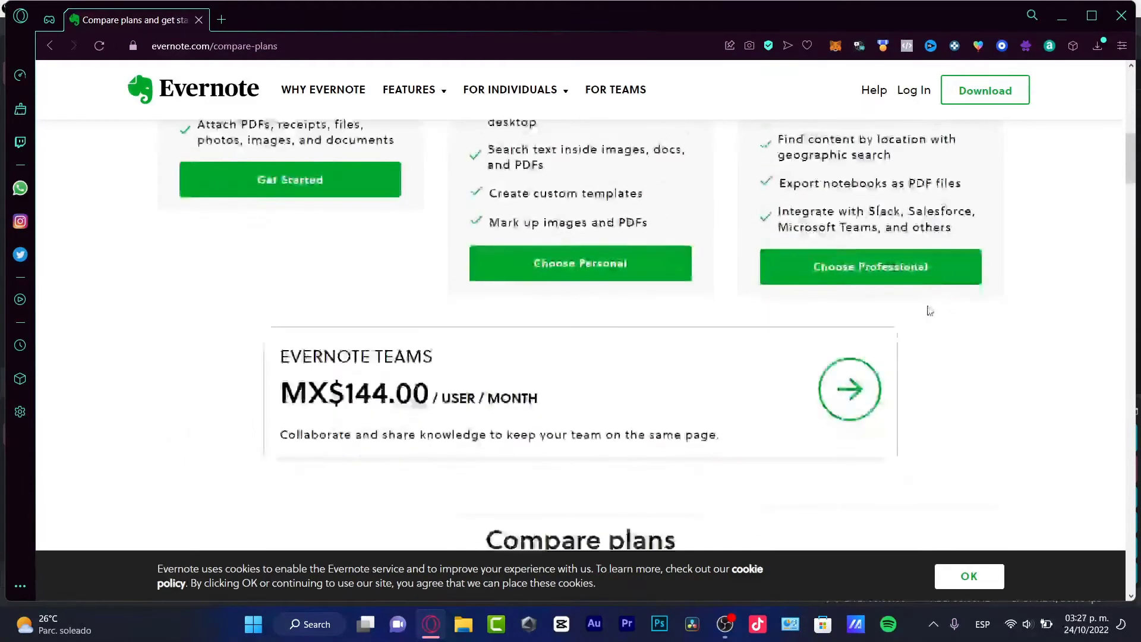
scroll("down", 3)
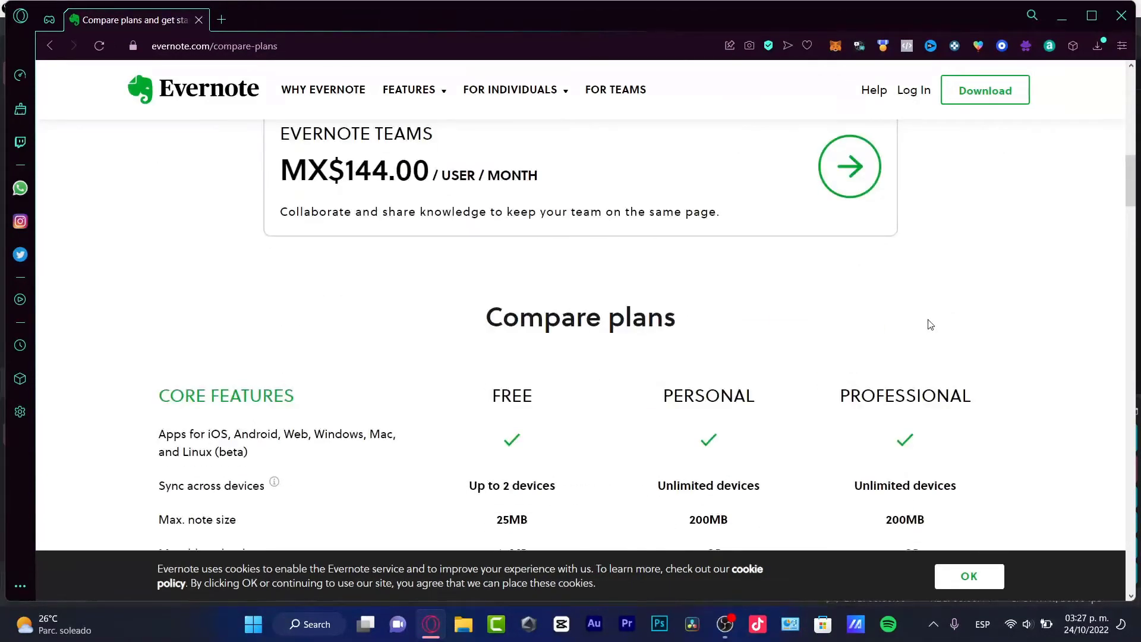
scroll("down", 3)
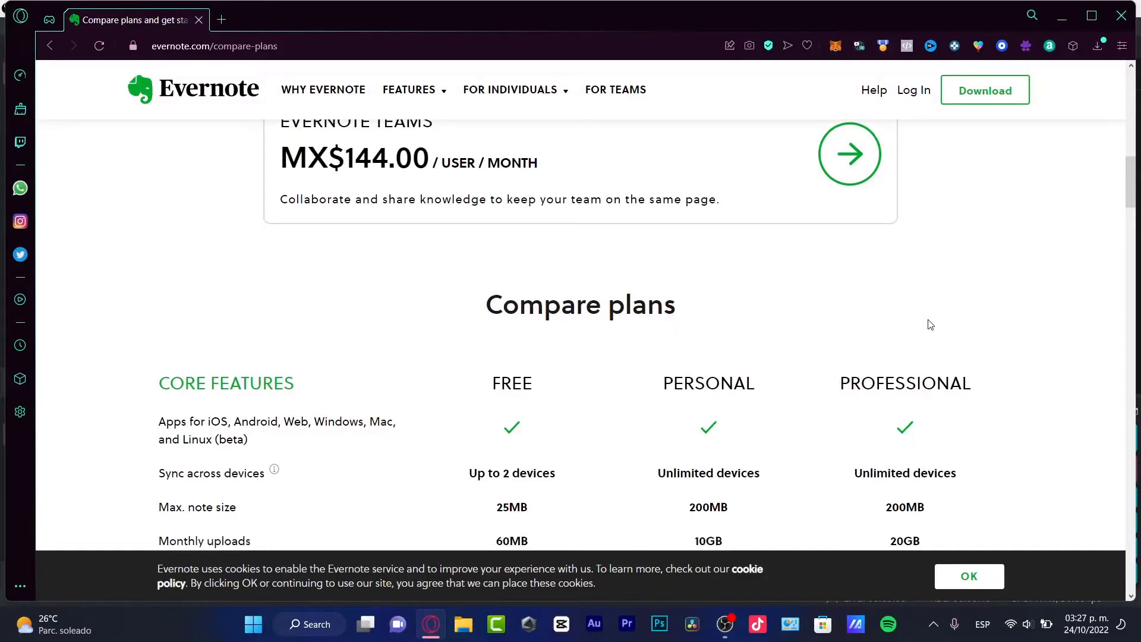
scroll("down", 3)
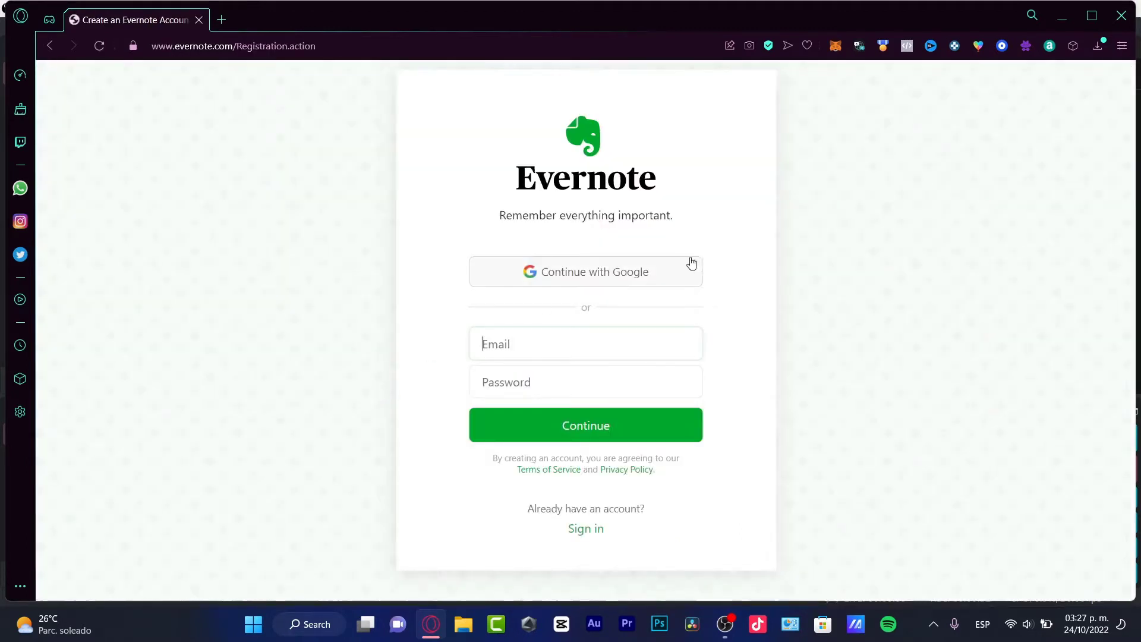
Step: Sign up through Google by choosing an account in the Google account chooser
left_click(585, 272)
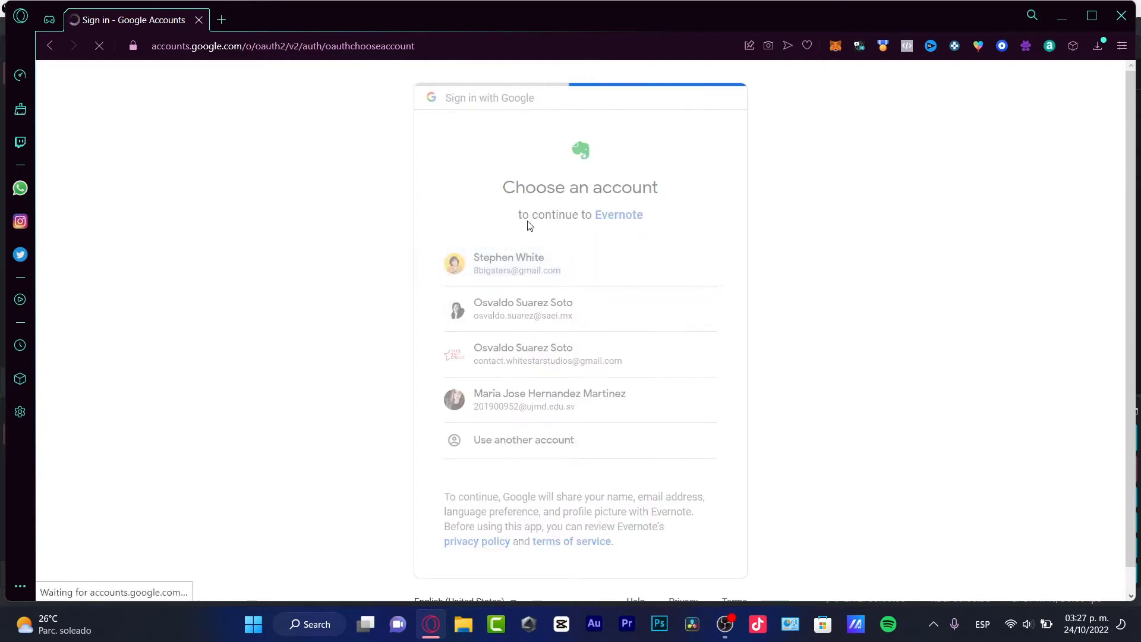
left_click(516, 263)
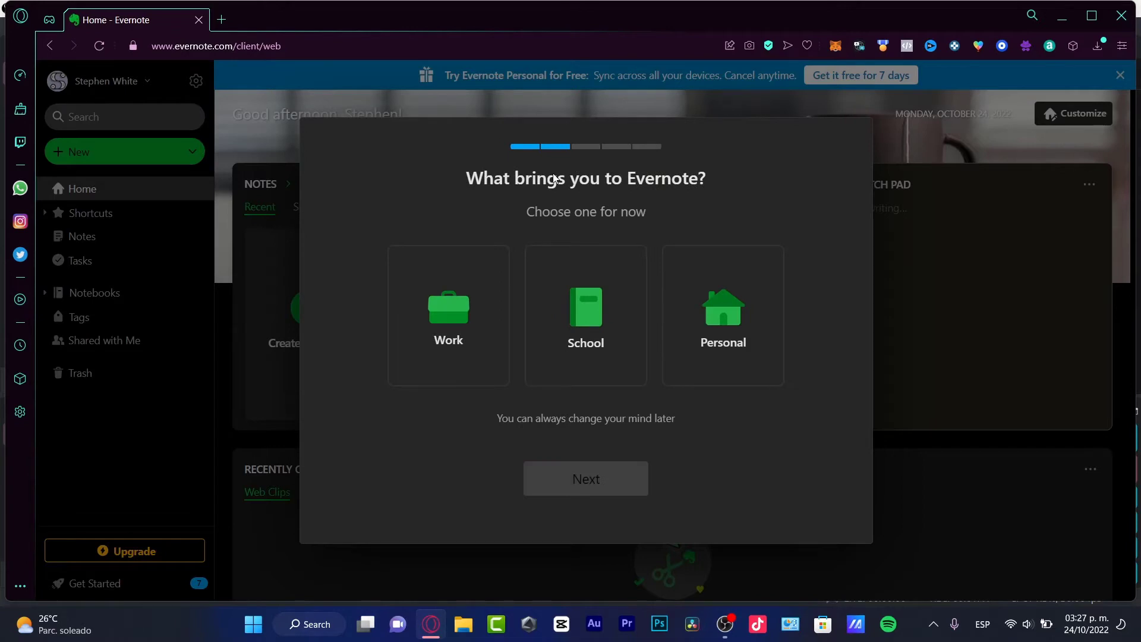
mouse_move(584, 313)
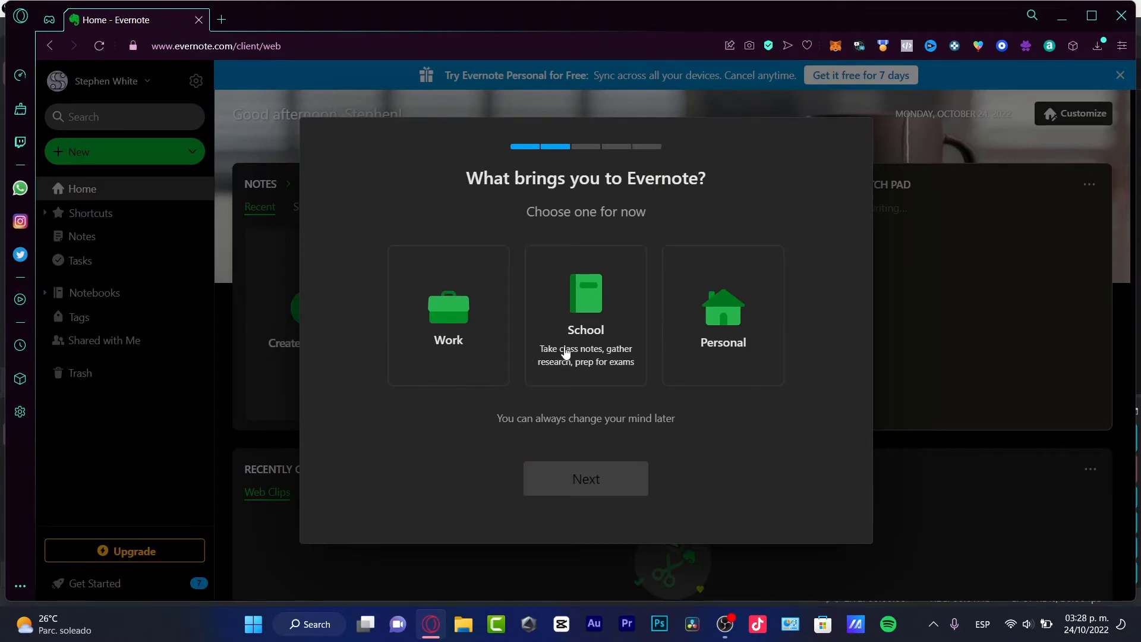
mouse_move(178, 179)
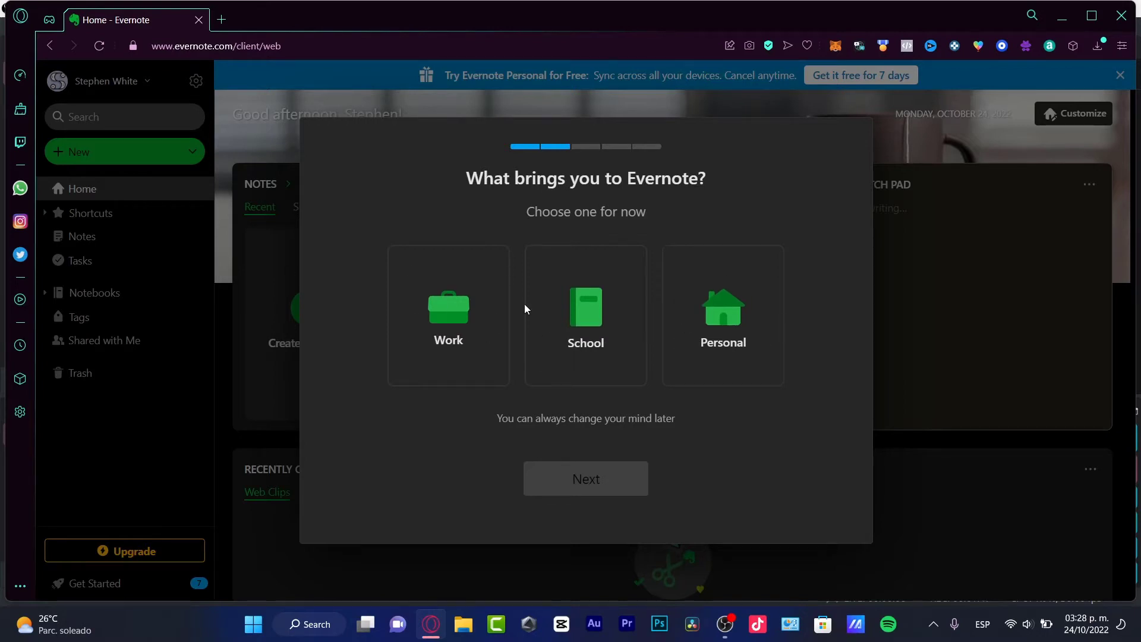
mouse_move(448, 350)
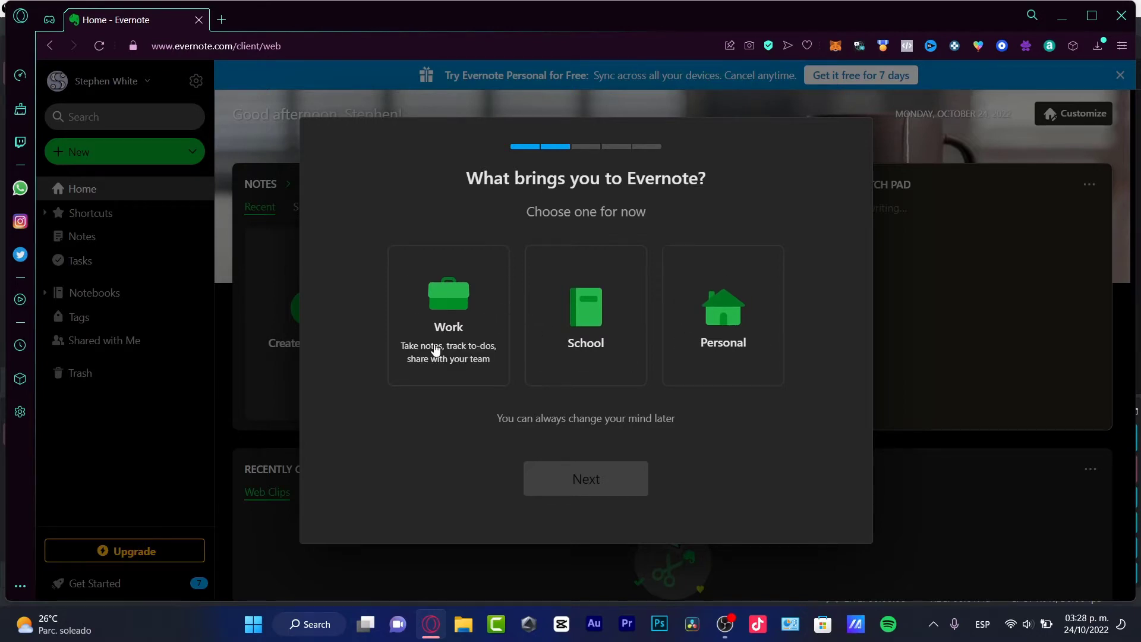
Step: Pick Work, tick Web Browser, Desktop App and Phone, and submit the use ranking
left_click(584, 478)
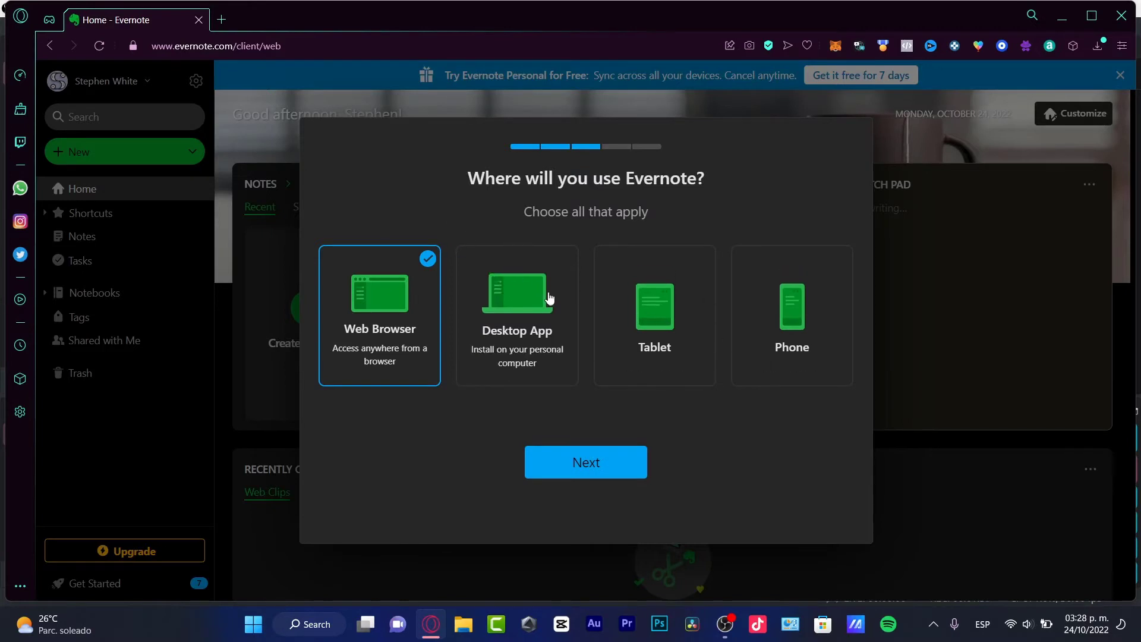
left_click(515, 315)
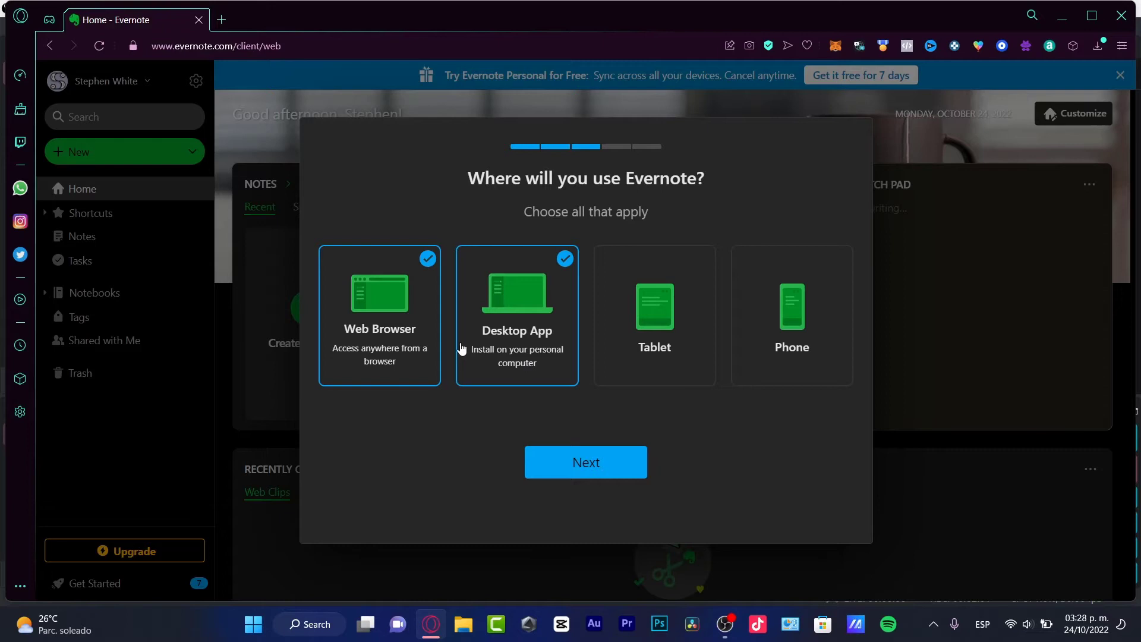
left_click(791, 315)
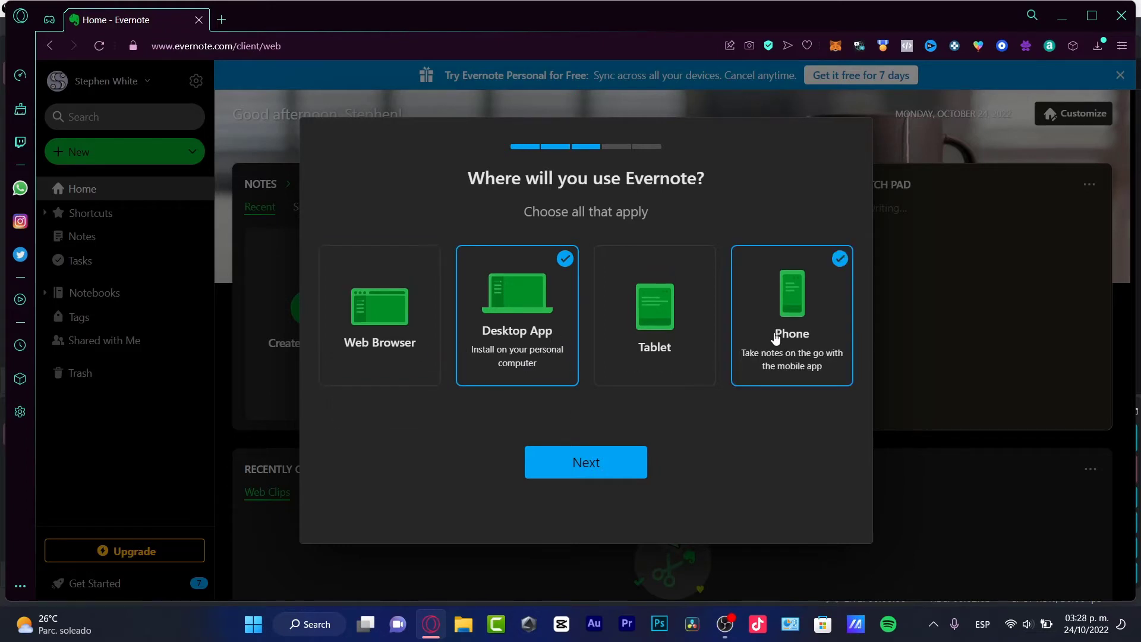
left_click(379, 315)
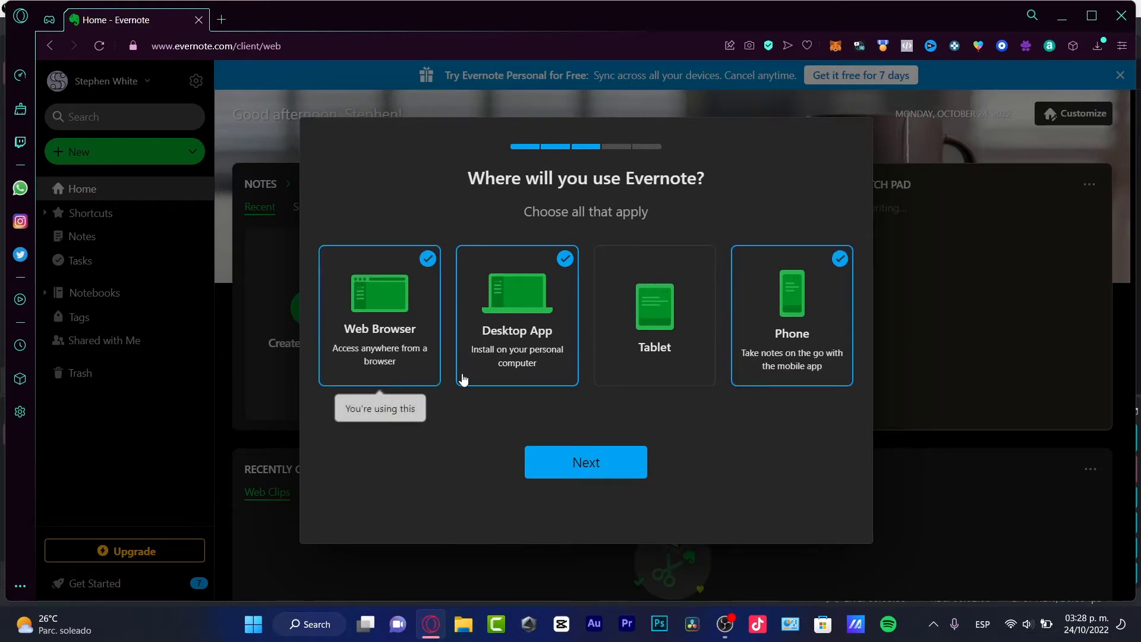
left_click(516, 315)
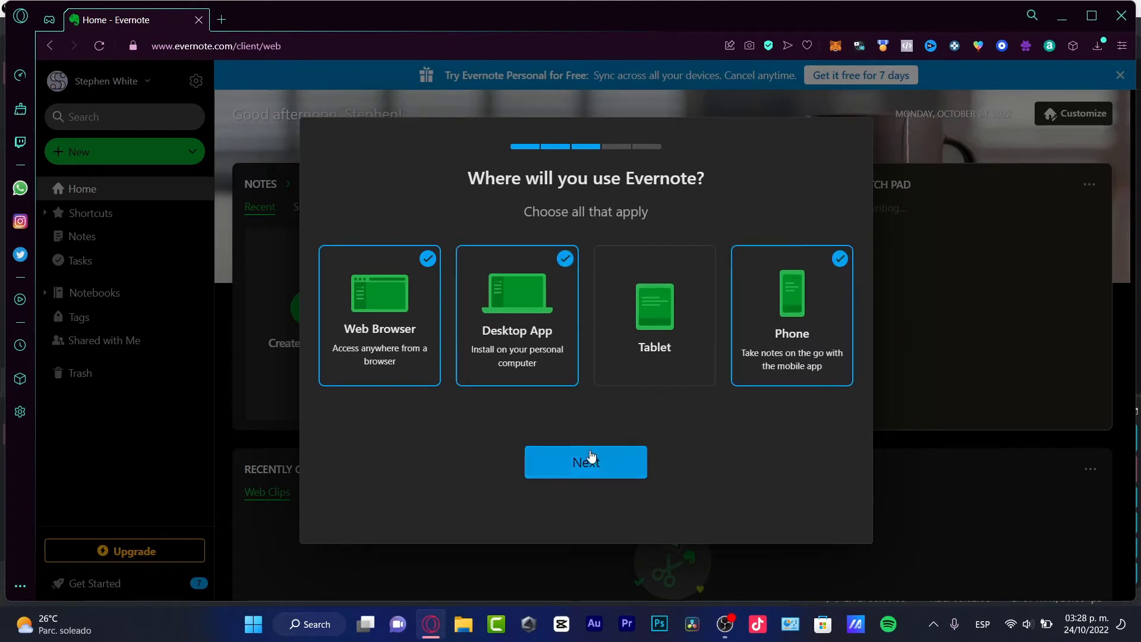
left_click(584, 461)
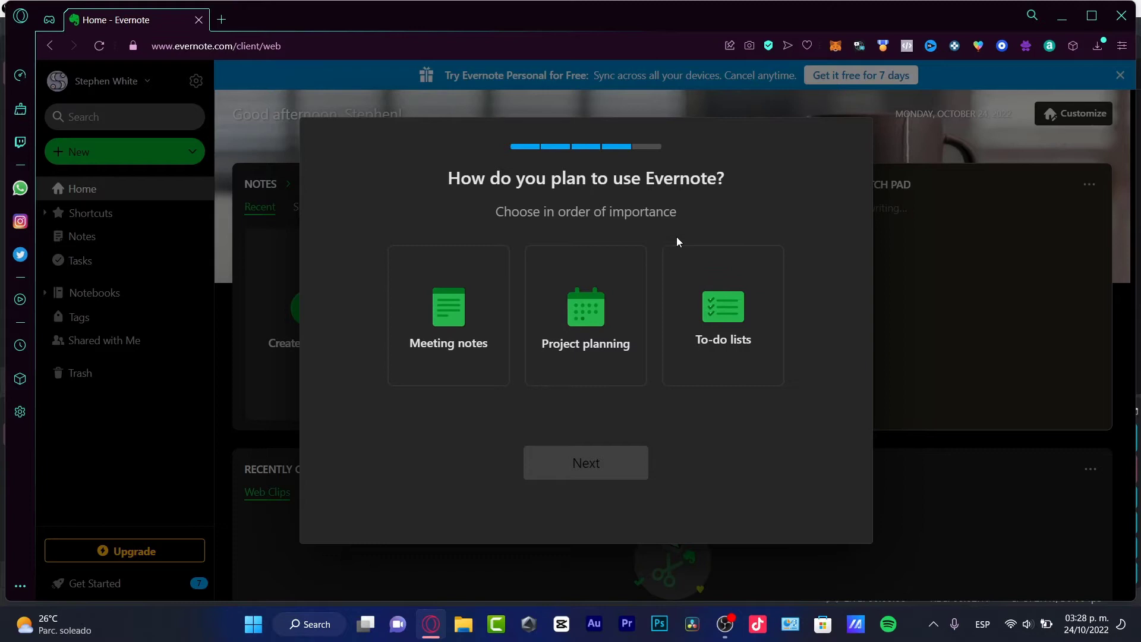
mouse_move(584, 313)
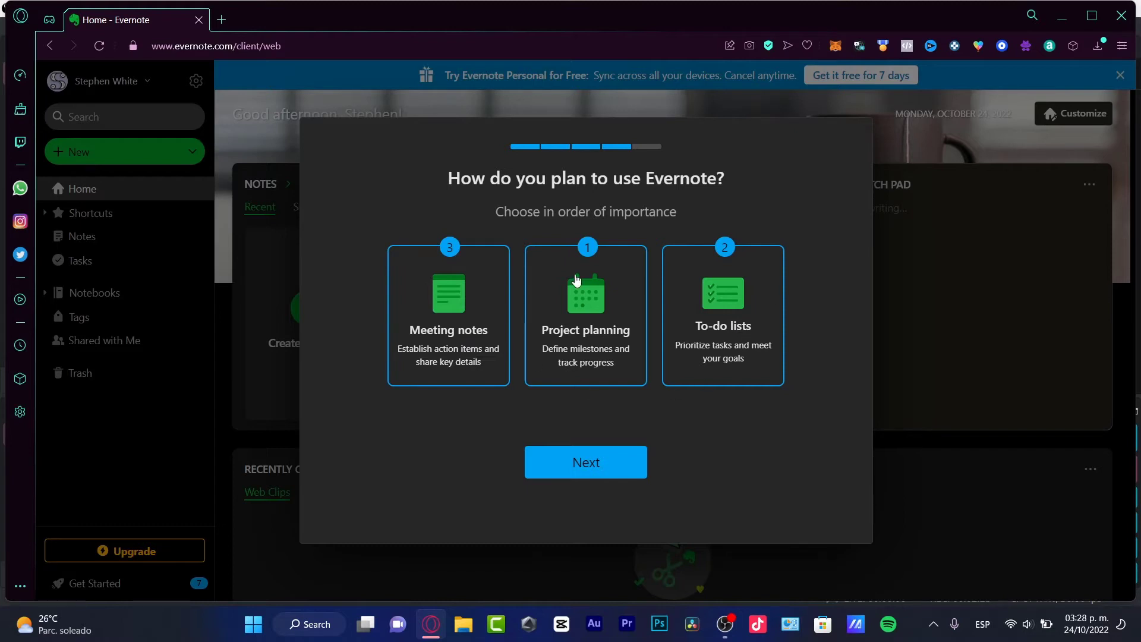
left_click(585, 462)
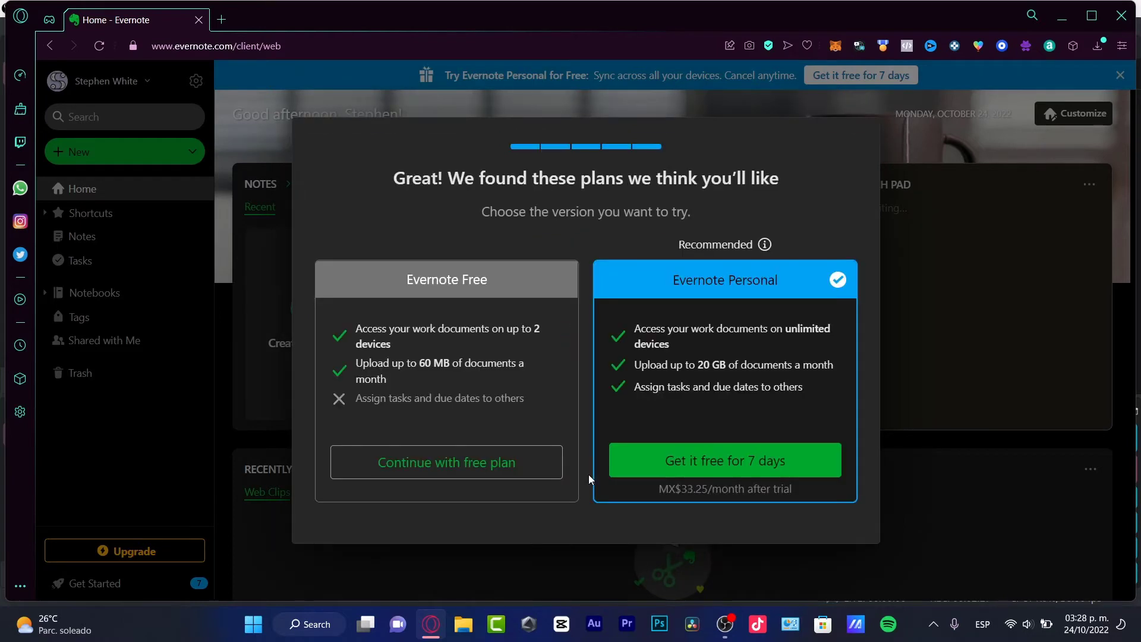
Step: Stay on the Free plan and title the new note 'To do list'
left_click(445, 461)
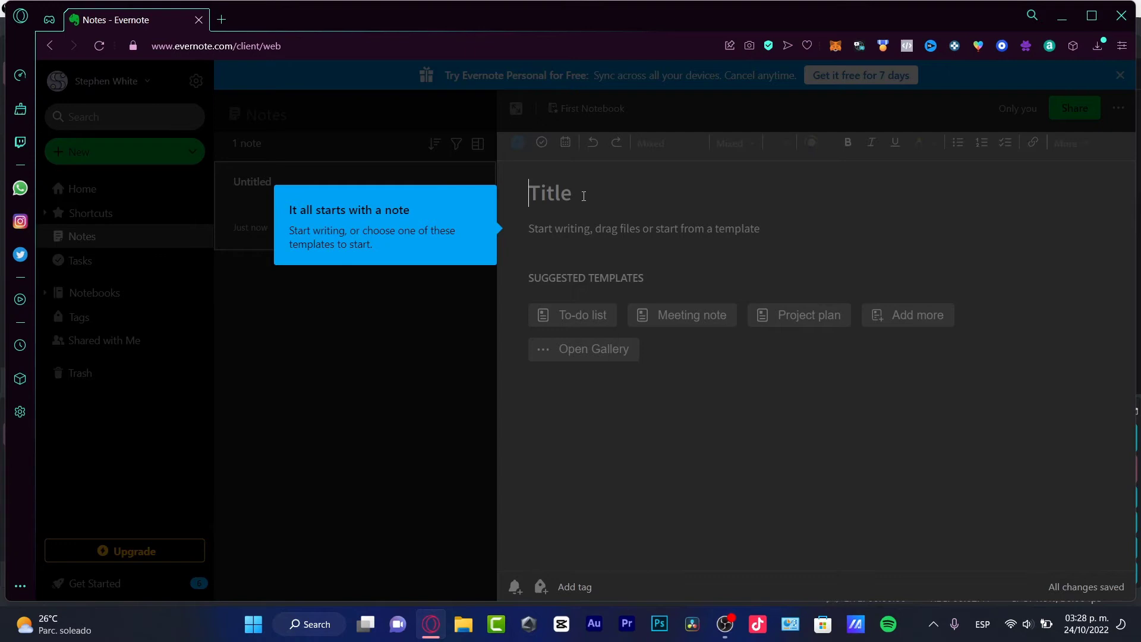
mouse_move(615, 226)
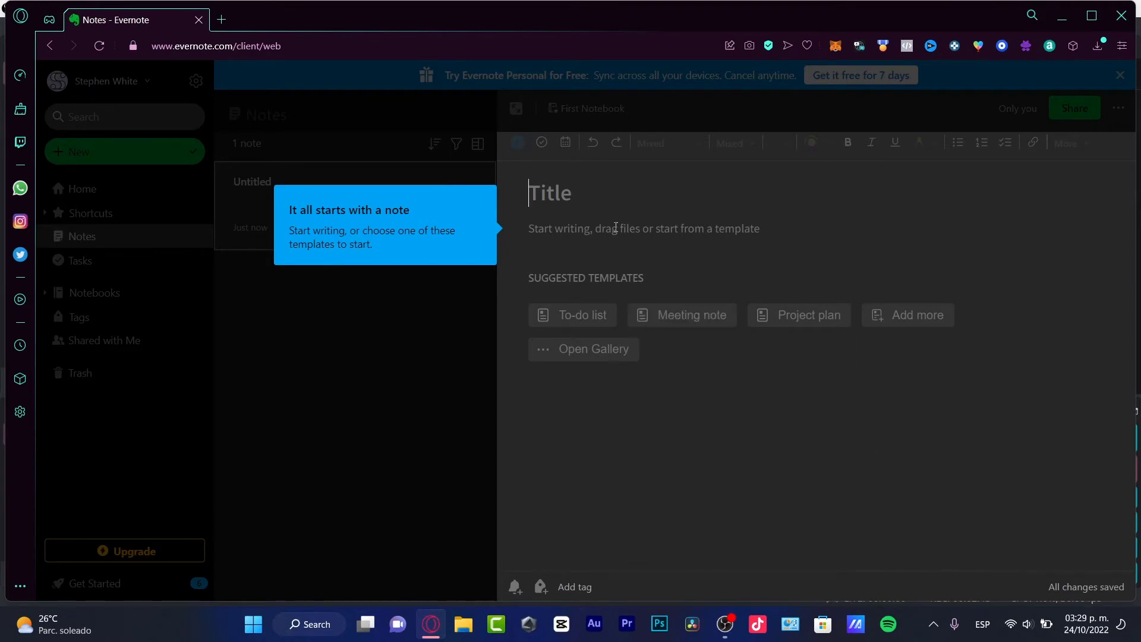
type("To do list")
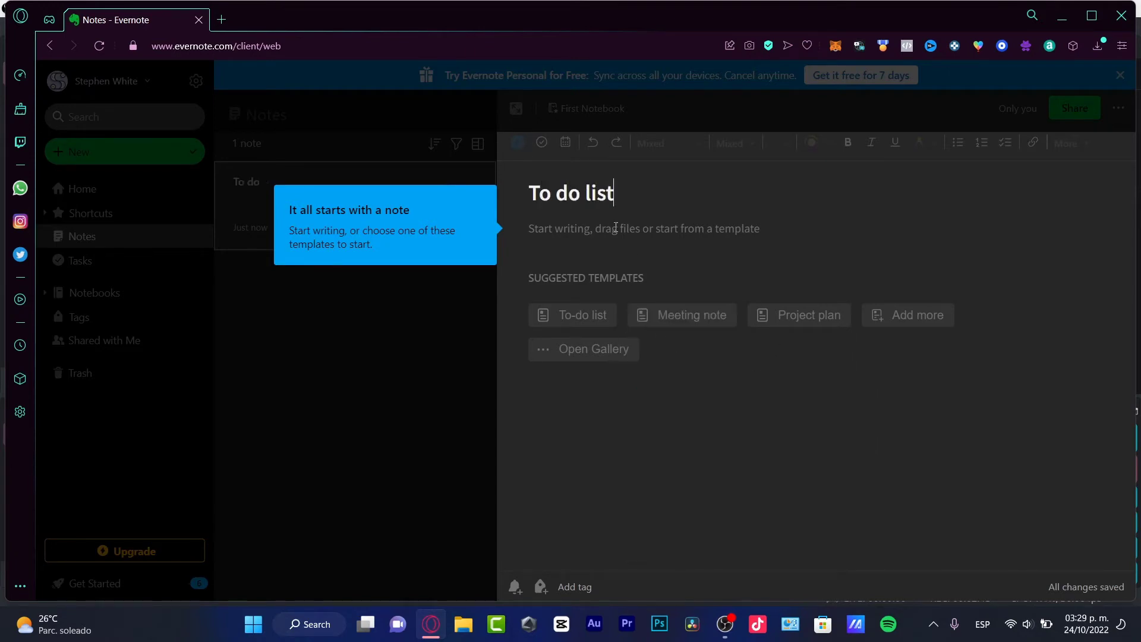
type("do my stuff")
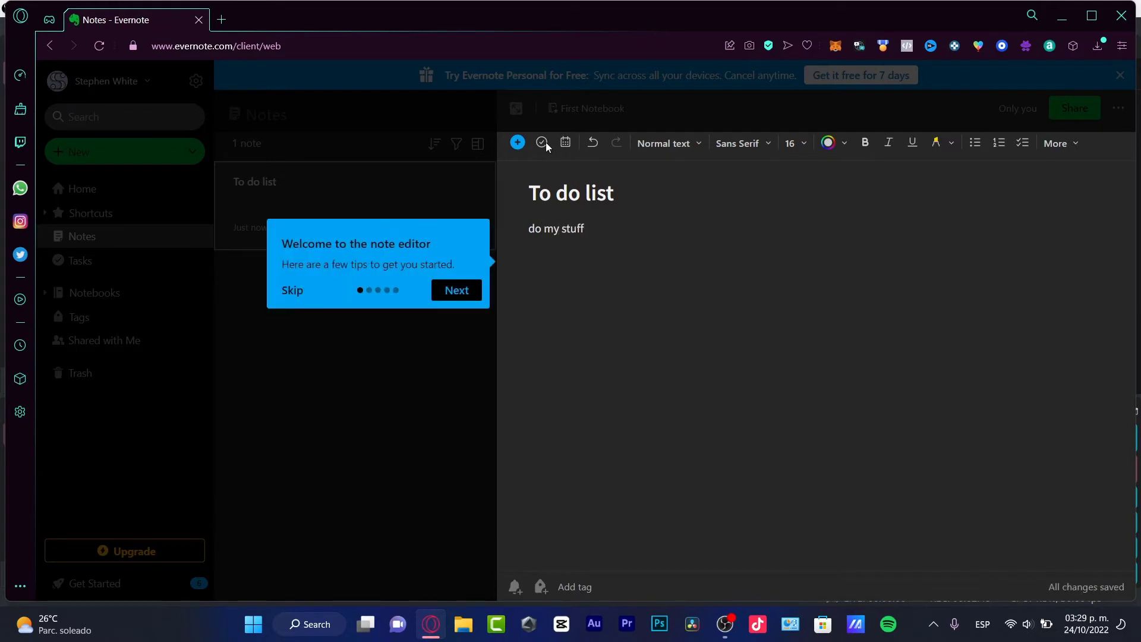
Step: Insert tasks 'do my stuff', 'do laundry' and 'do homework' and finish the tour
left_click(456, 289)
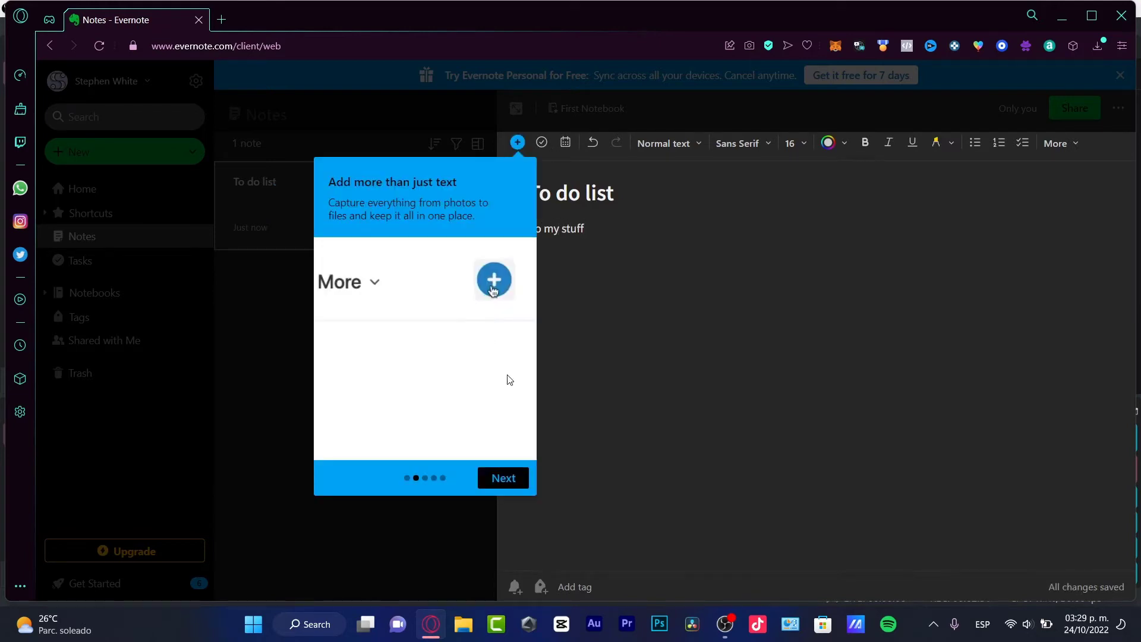
left_click(518, 142)
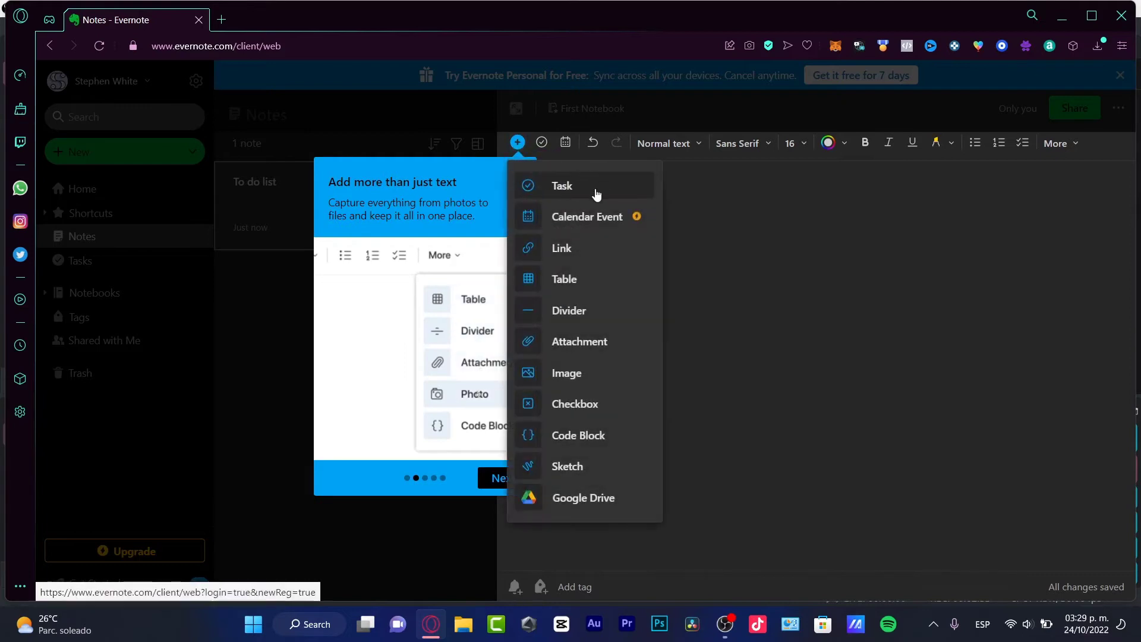
left_click(561, 185)
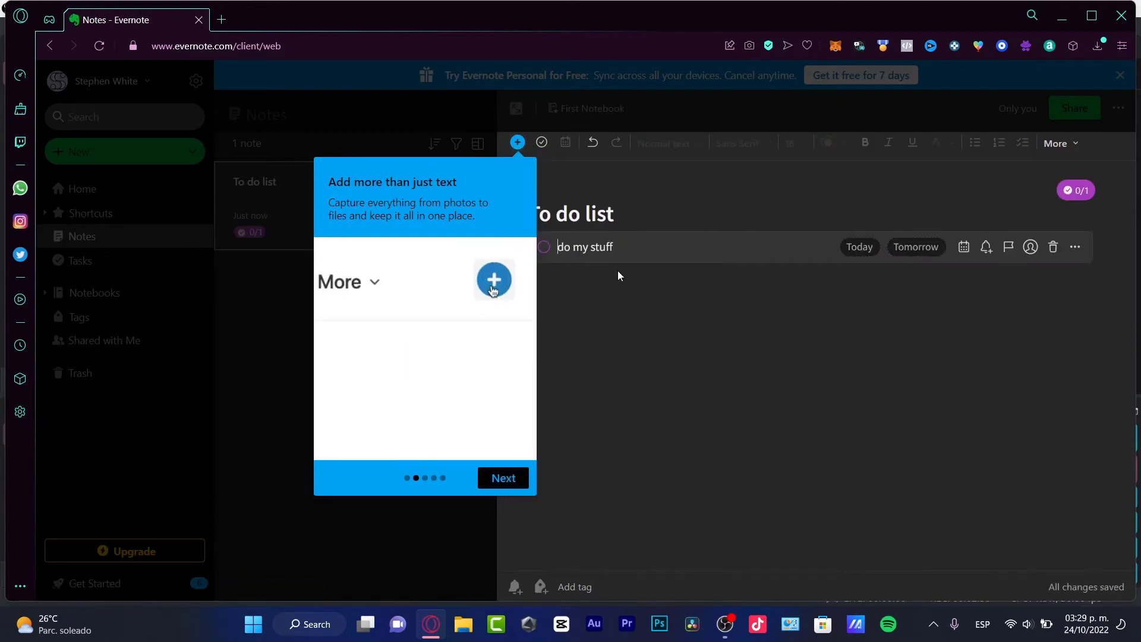
left_click(502, 477)
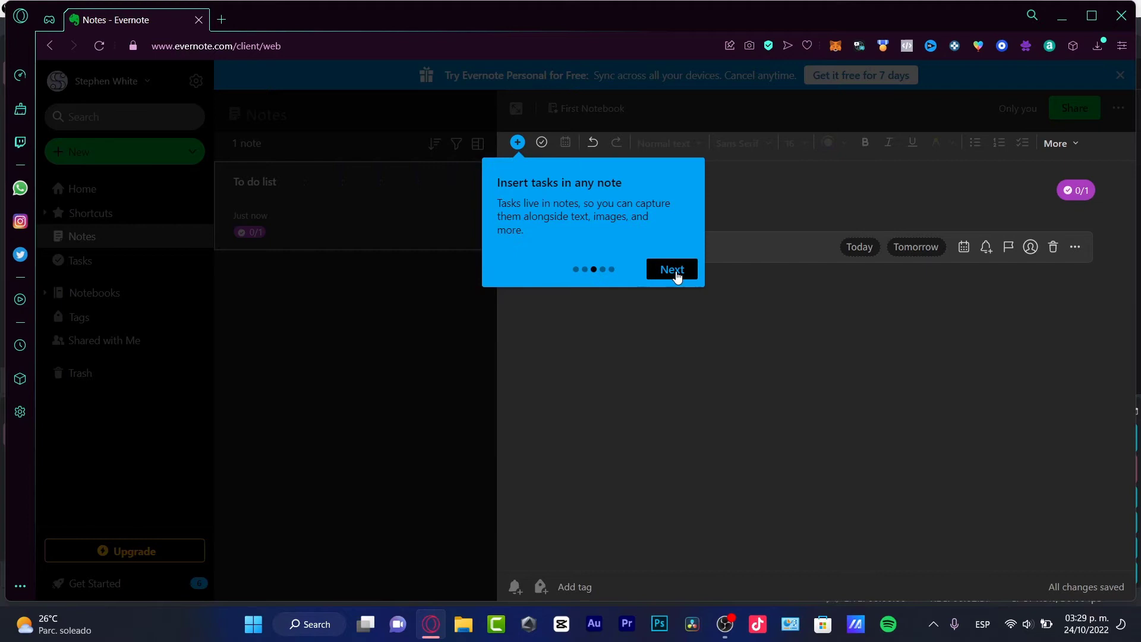
left_click(670, 269)
type("do laundry")
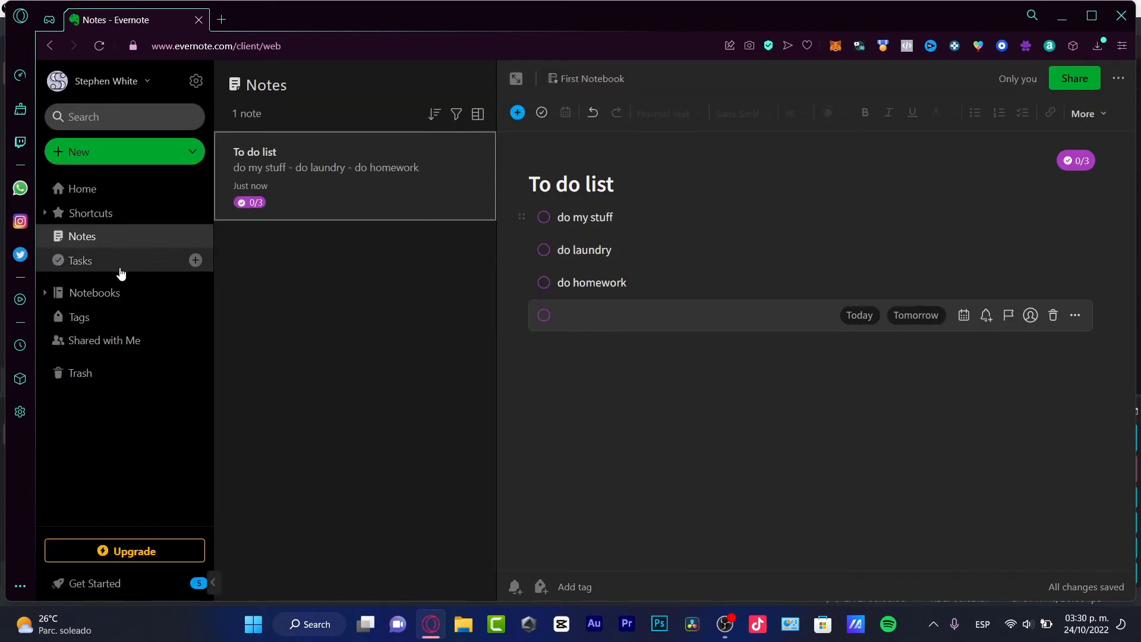
Step: Check the Tasks overview's Assigned and Due dates tabs, then view the Notebooks list
left_click(81, 260)
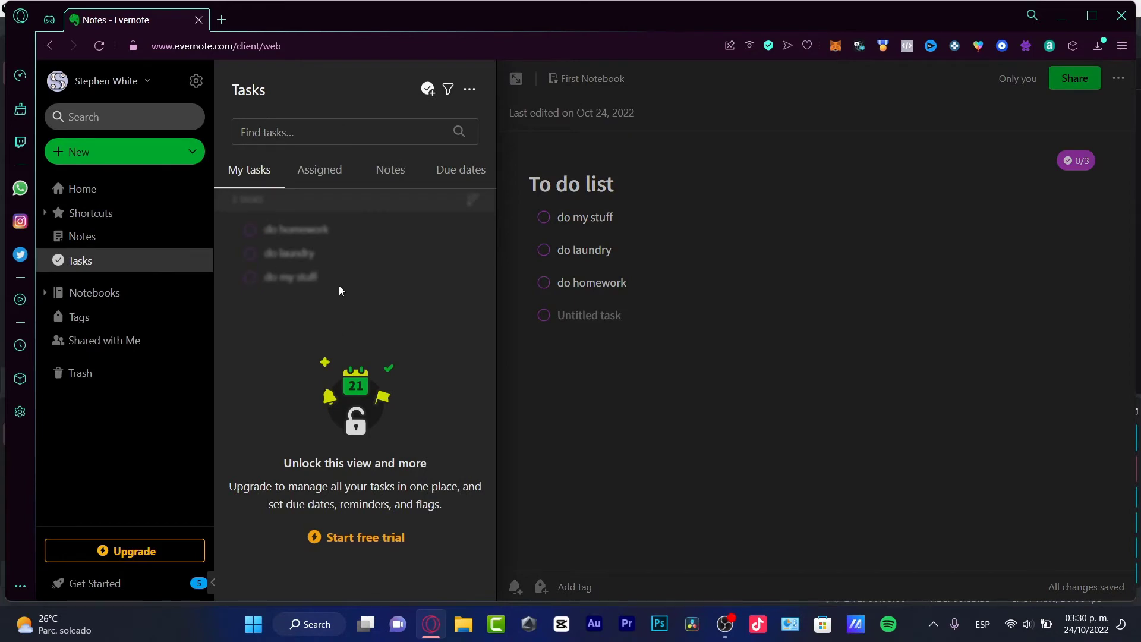
left_click(319, 169)
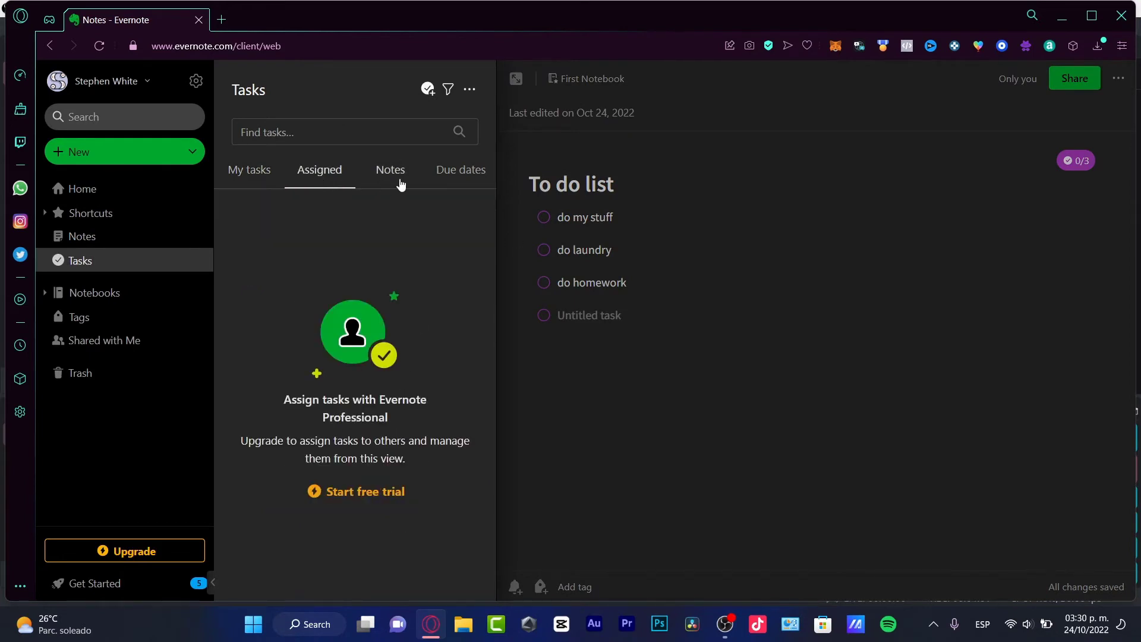
left_click(460, 170)
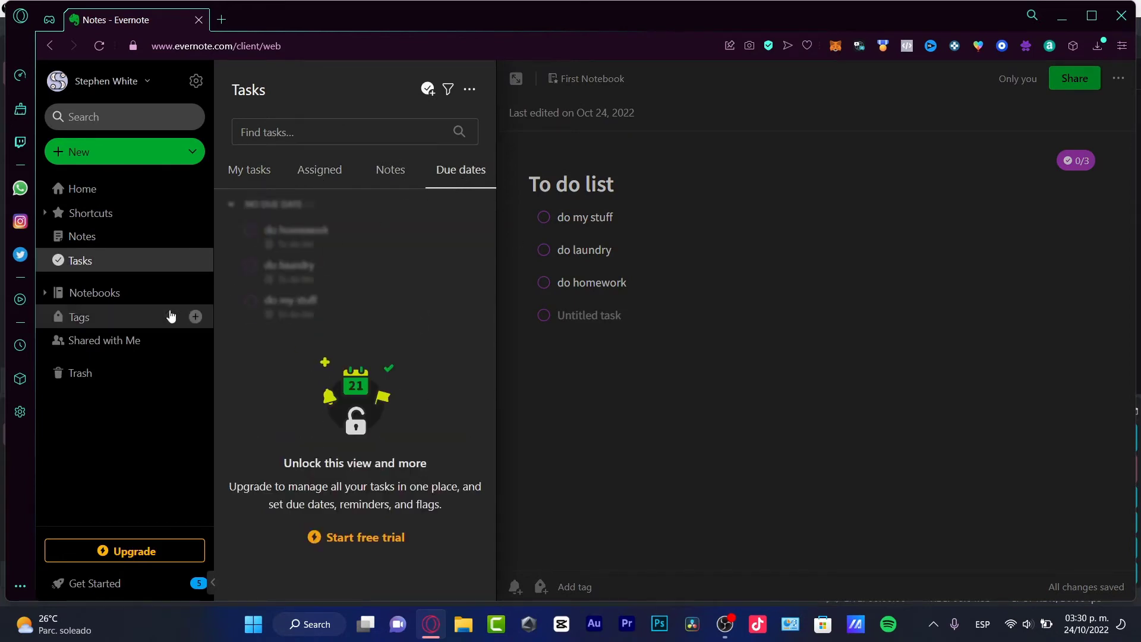
left_click(94, 292)
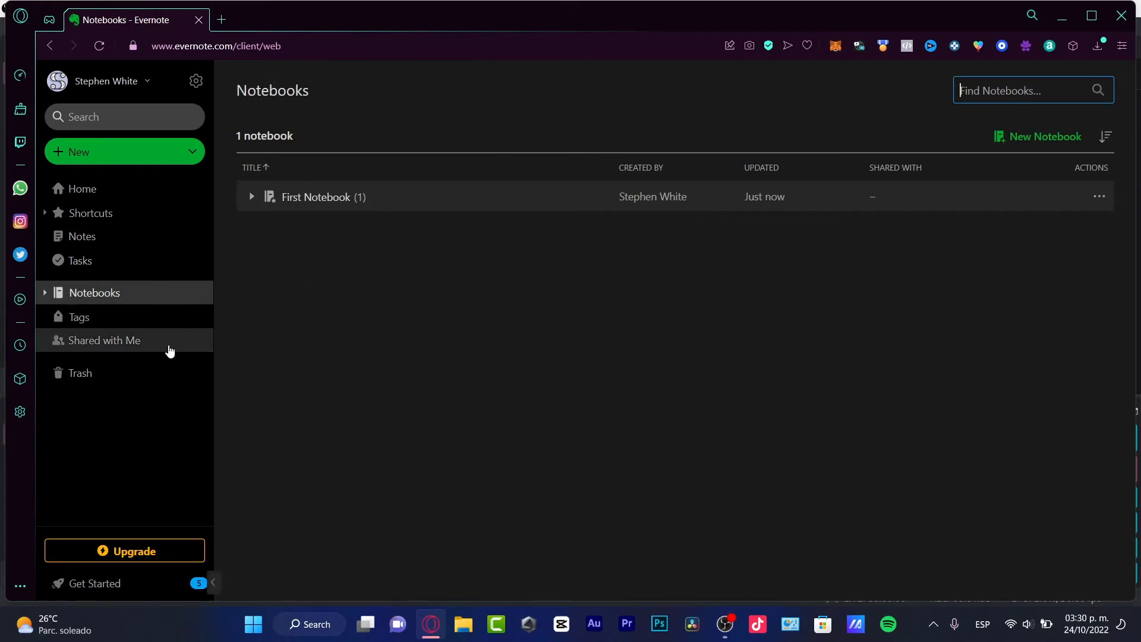
mouse_move(1036, 136)
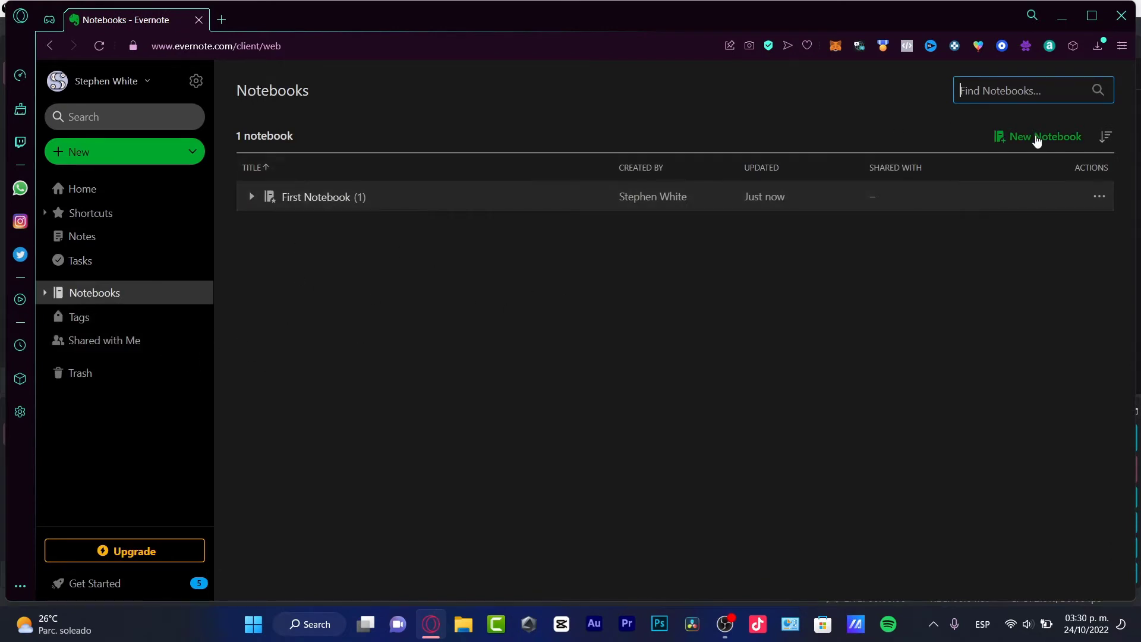
Step: Create a new notebook named Math
left_click(1043, 137)
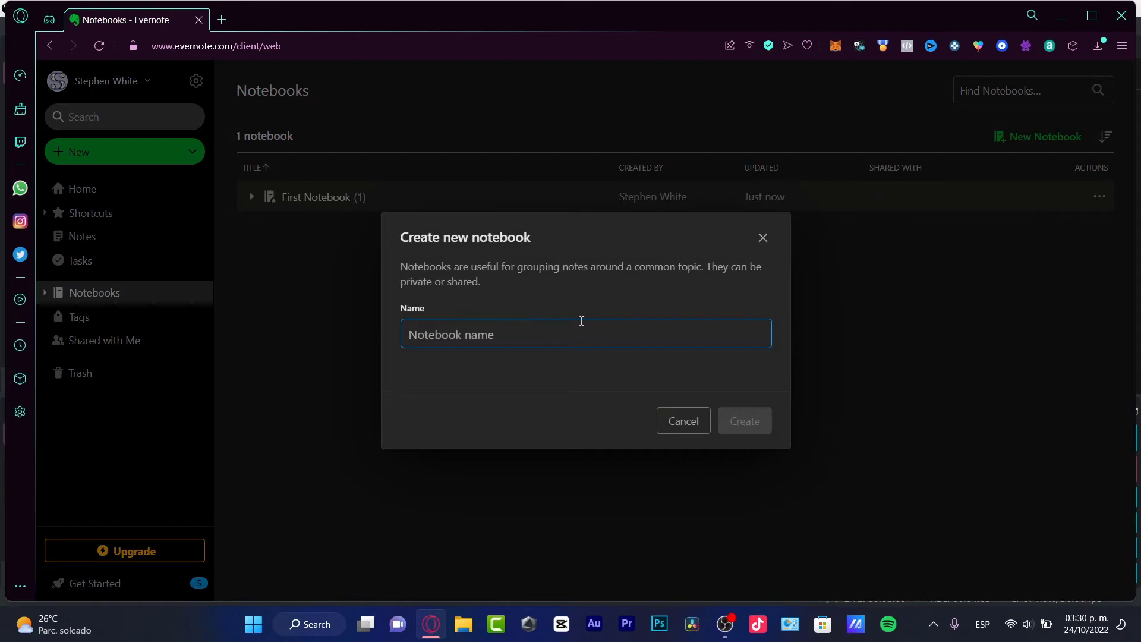
type("Math")
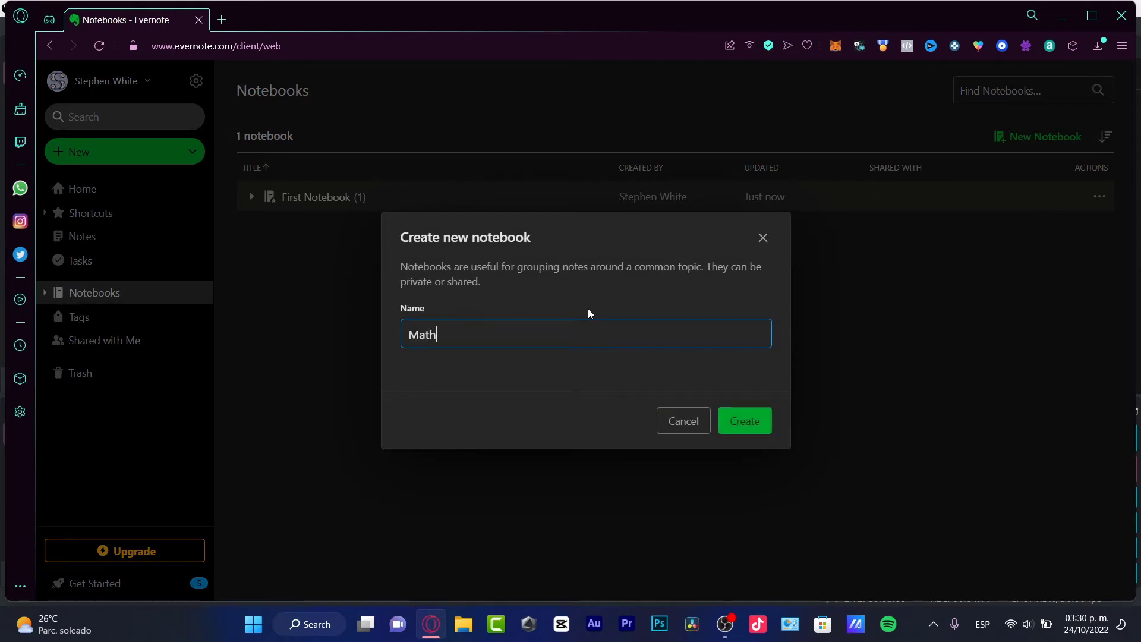
left_click(743, 420)
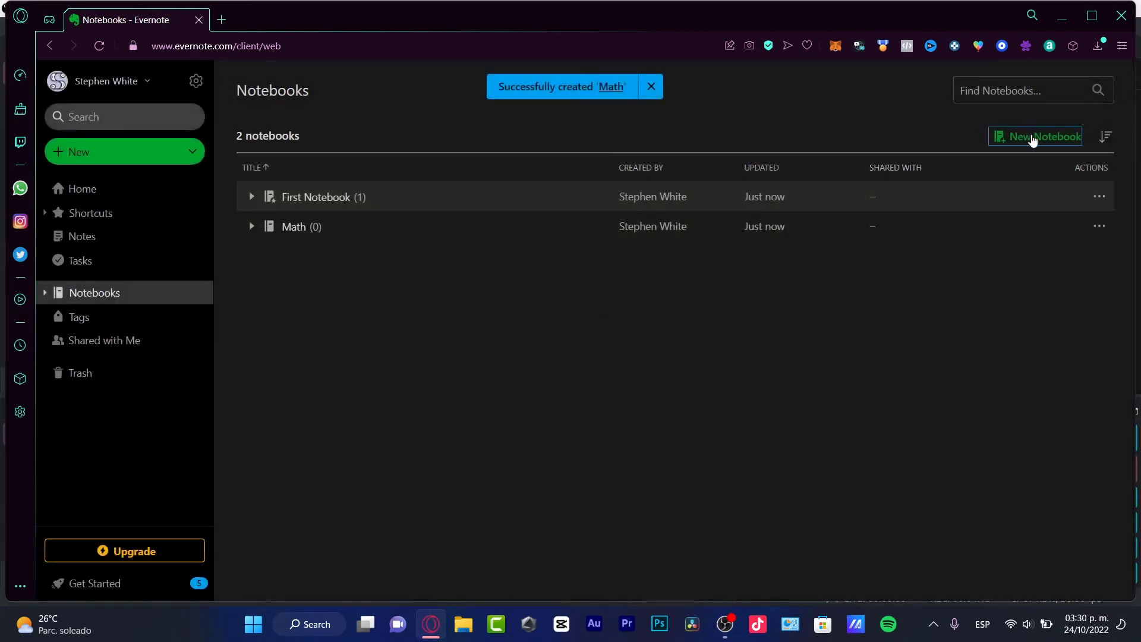
Step: Create a Personal Stuff notebook and add it to Shortcuts
left_click(1041, 136)
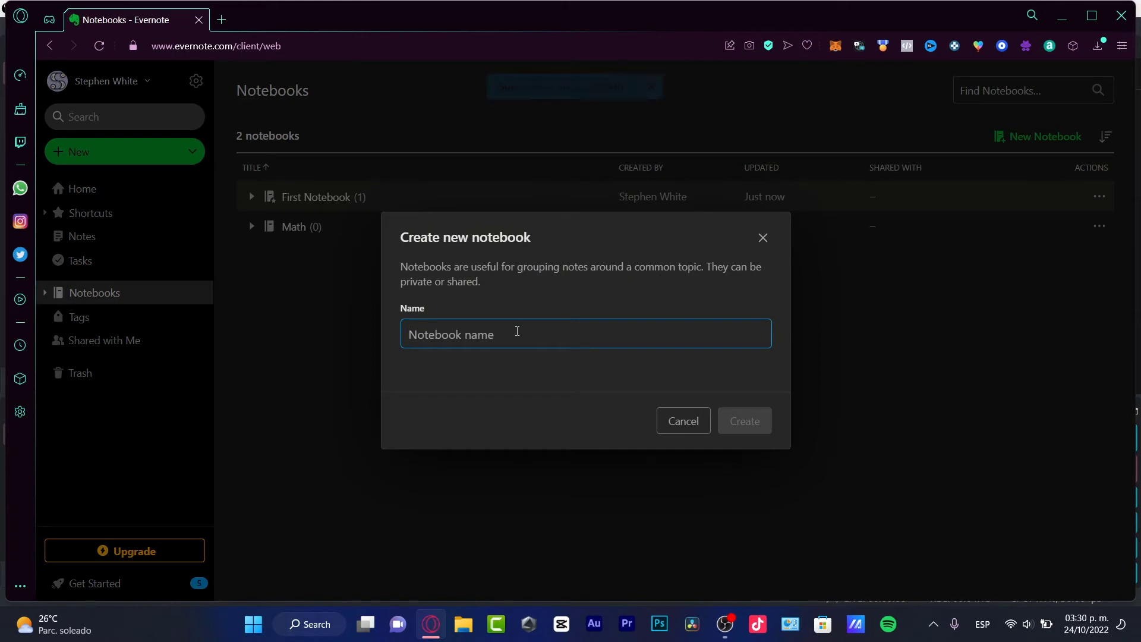
type("Personal Styl")
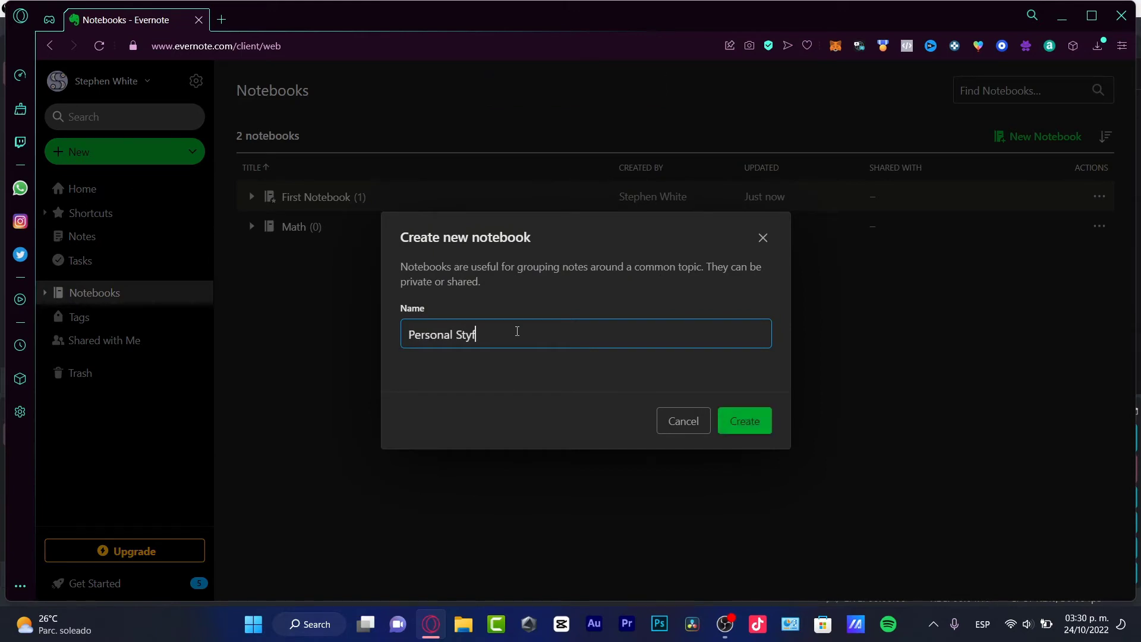
left_click(742, 421)
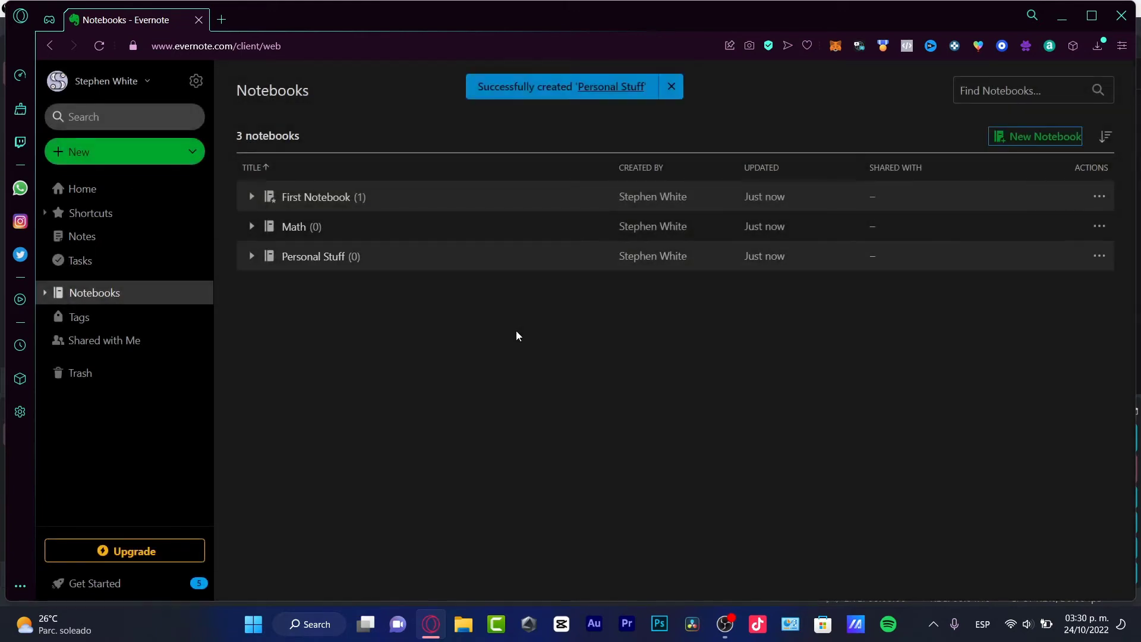
mouse_move(250, 260)
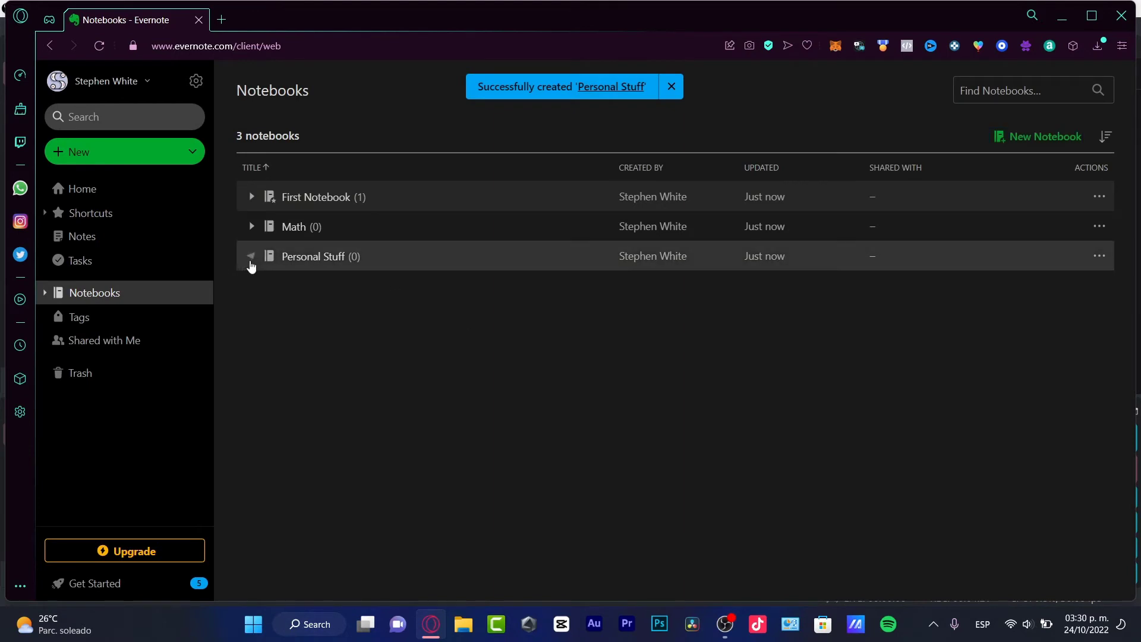
left_click(1099, 256)
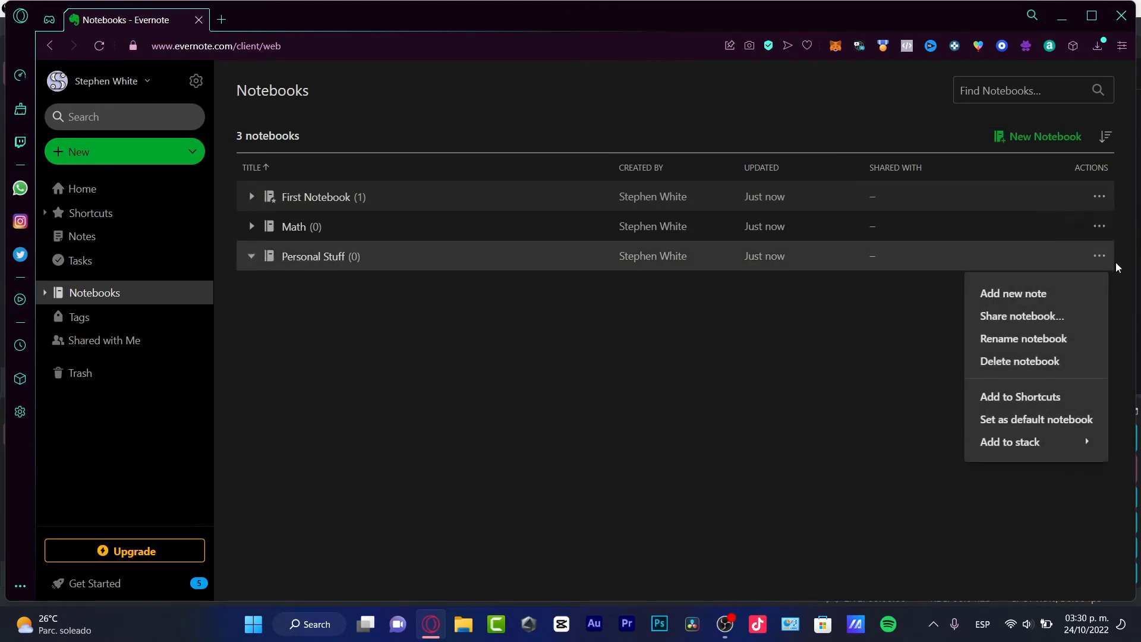
mouse_move(1018, 360)
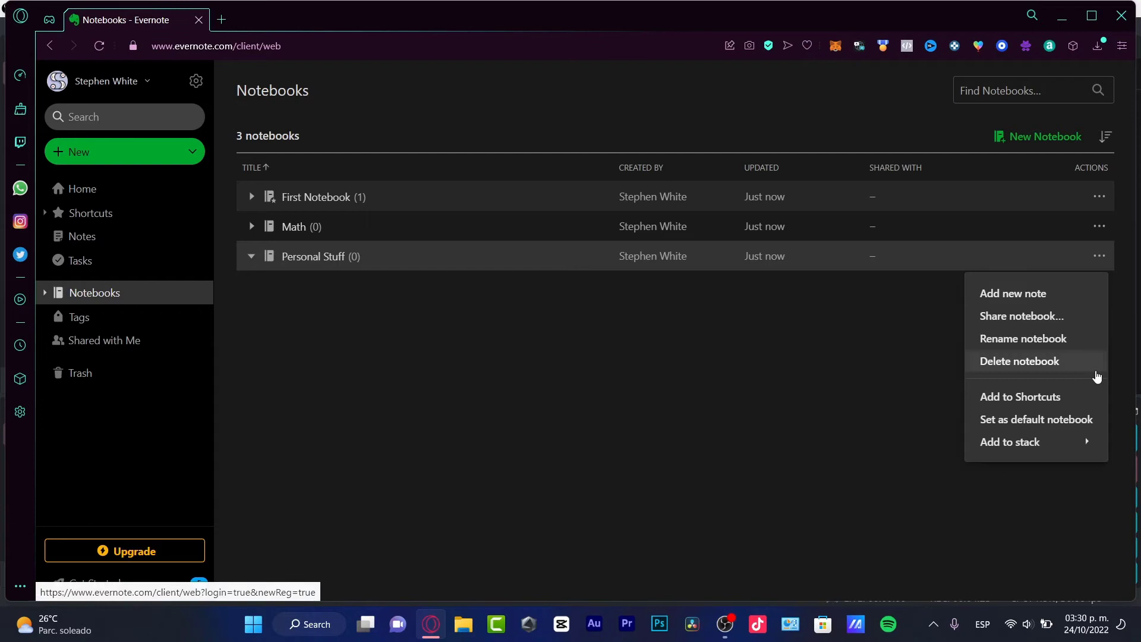
left_click(1019, 396)
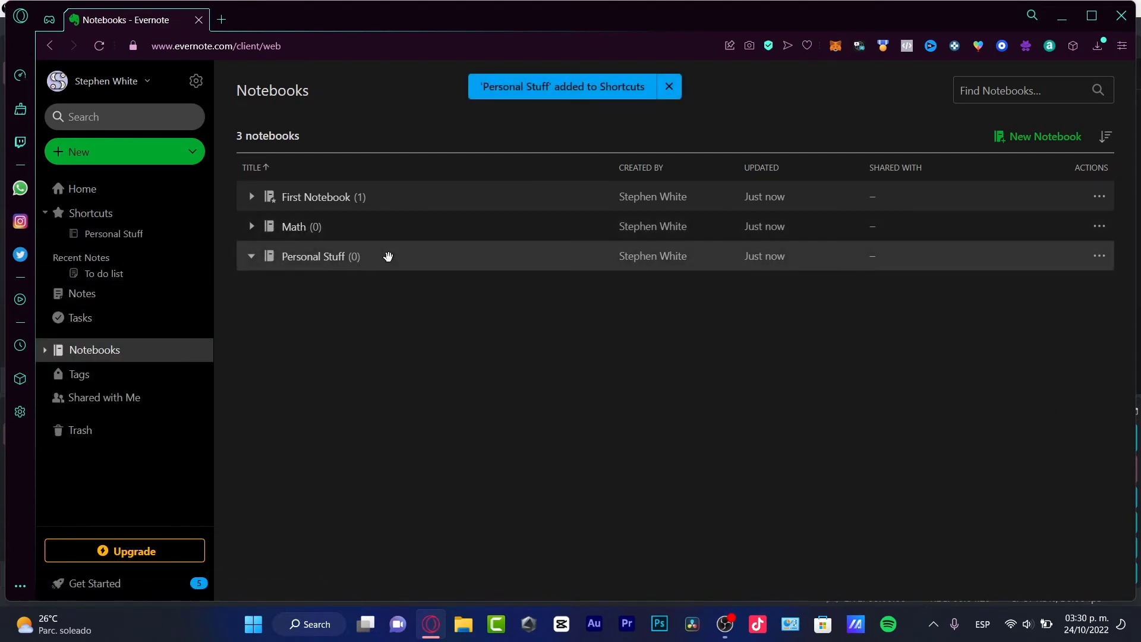
Step: In Personal Stuff, write note 'October 2021' with lines Files, Stuff and 'my personal document:'
left_click(314, 256)
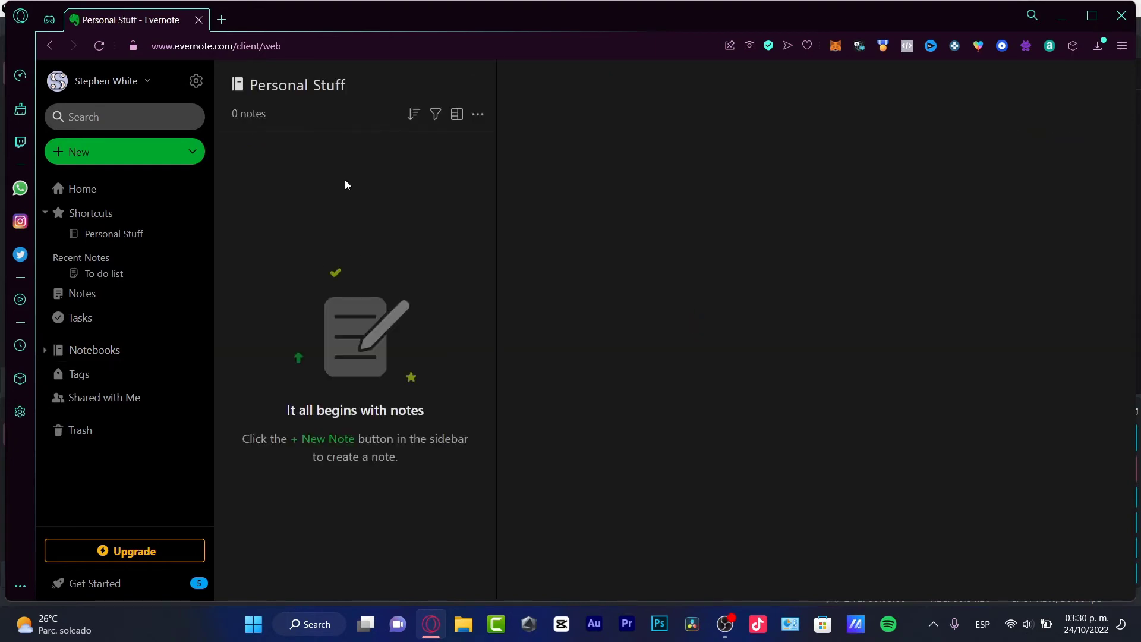
left_click(76, 151)
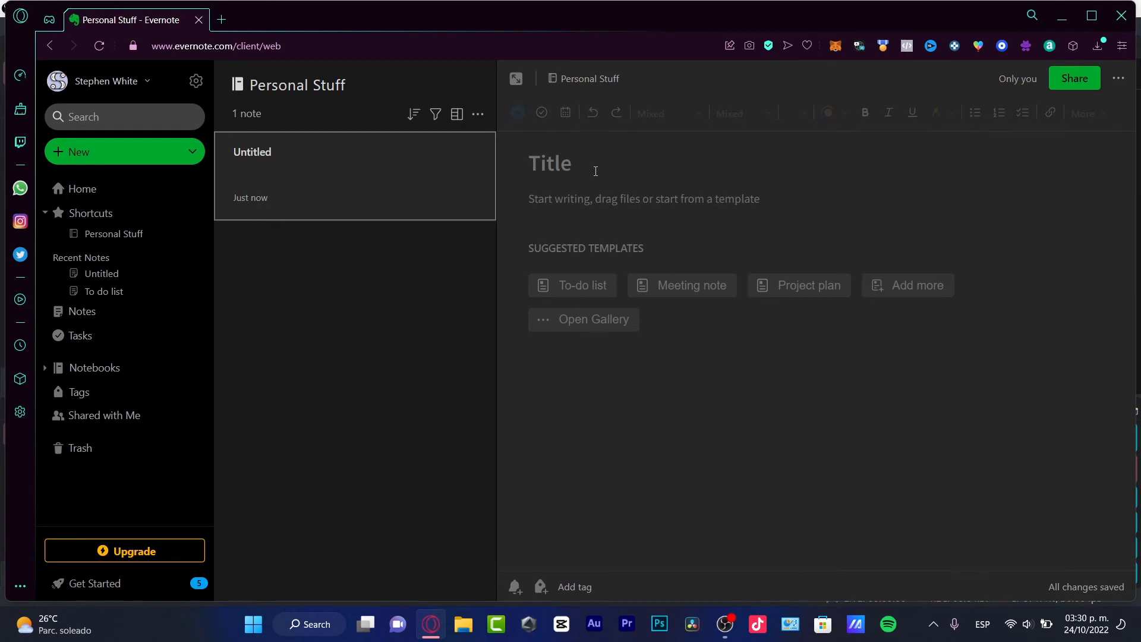
type("October 2021")
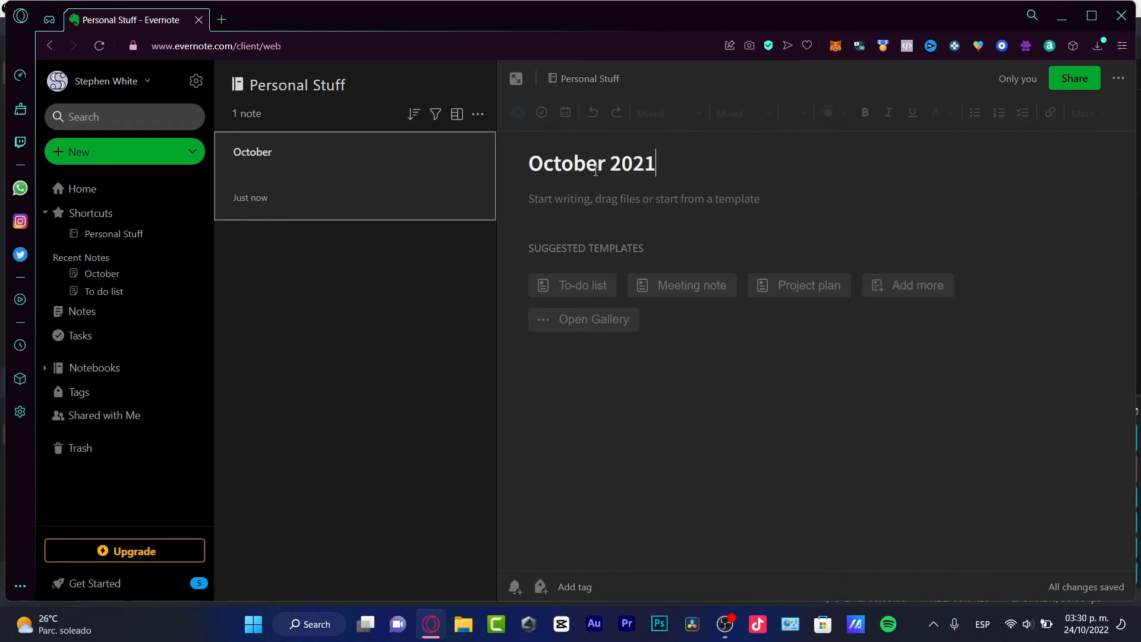
type("Files")
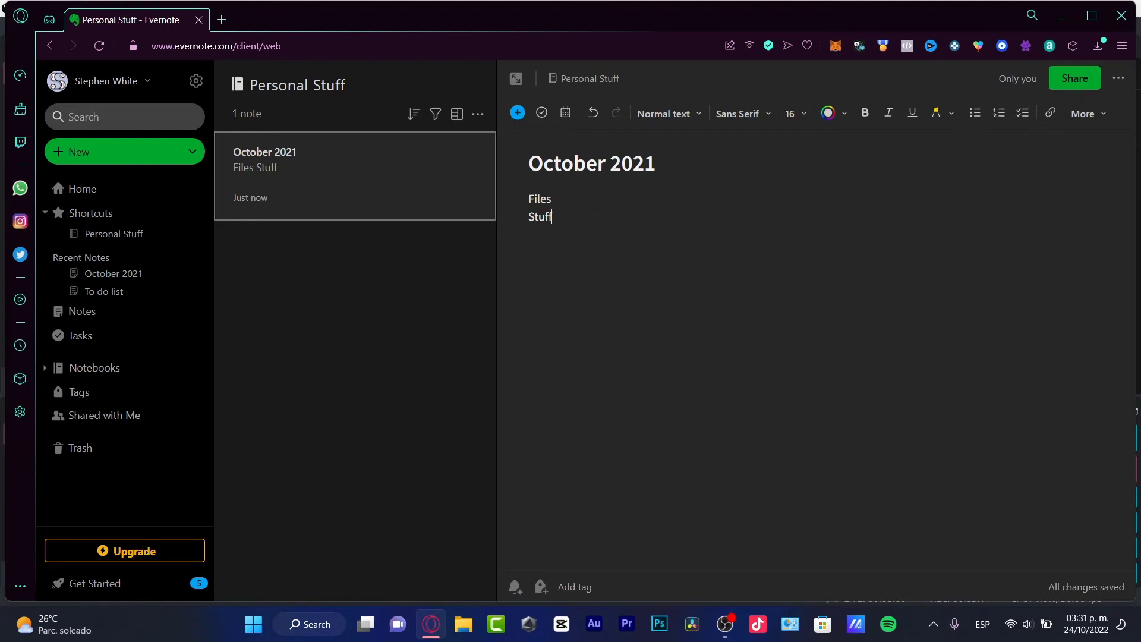
key("enter")
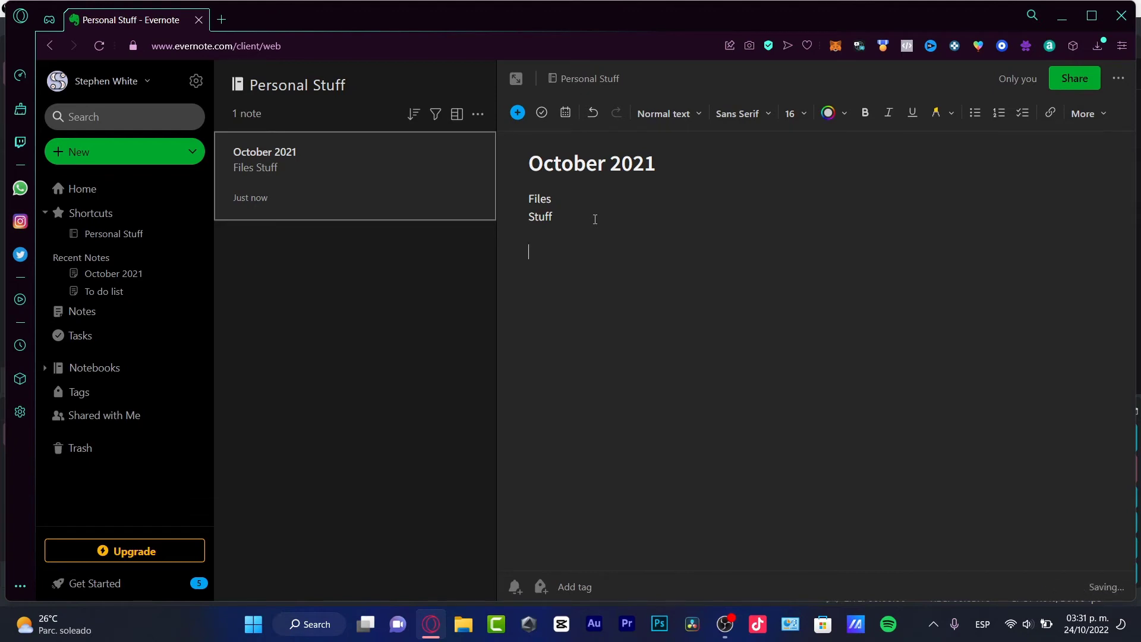
type("my personal docume")
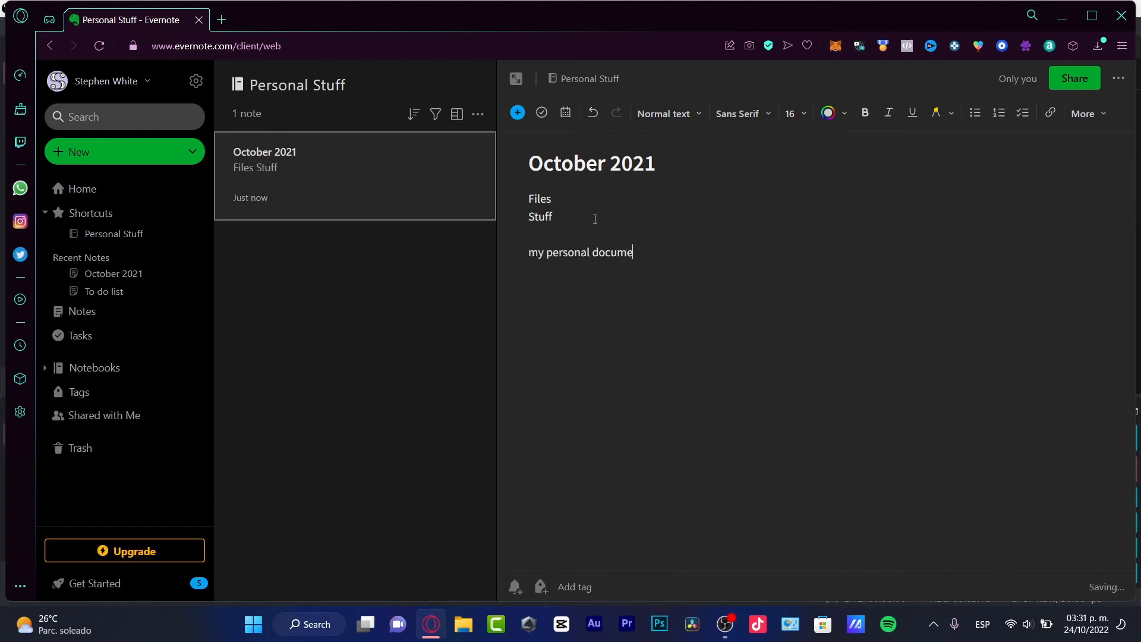
type("nt:")
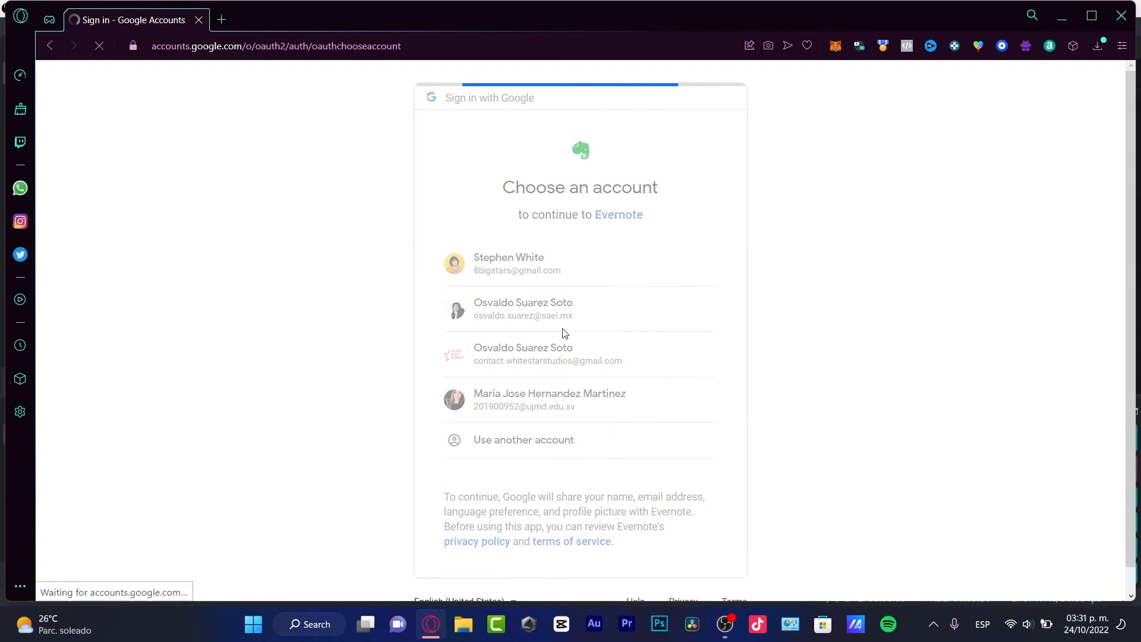
Step: Choose the Google account and allow Evernote access to Google Drive files
left_click(516, 263)
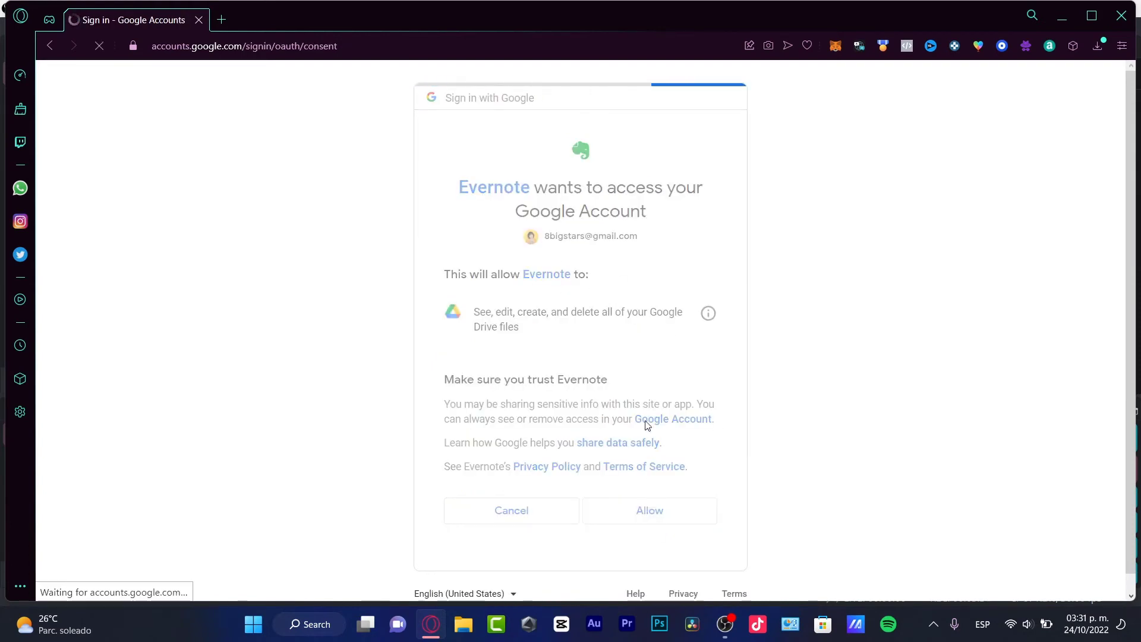
left_click(647, 510)
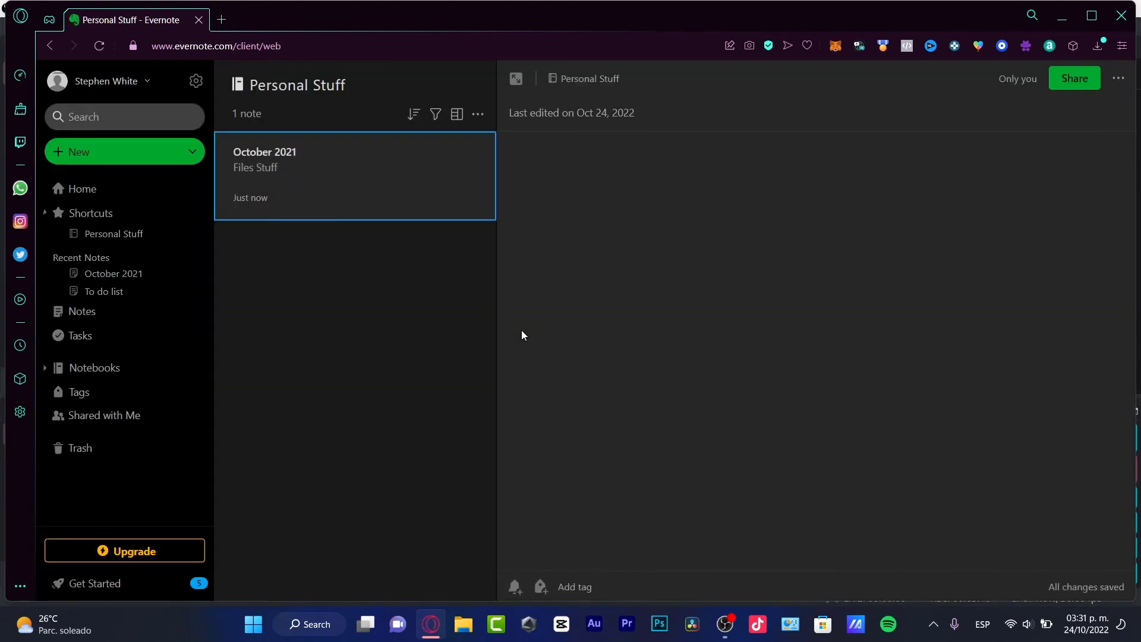
Step: Type 'my personal document:' and attach the Google Drive file 'reclama tu premio'
type("my personal document:")
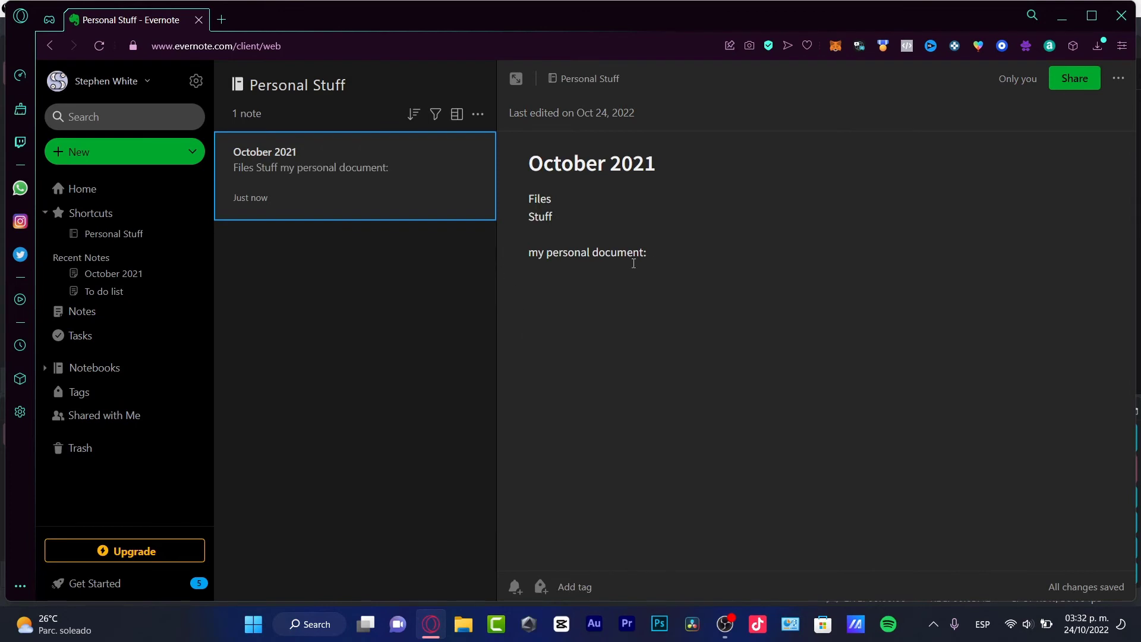
left_click(516, 113)
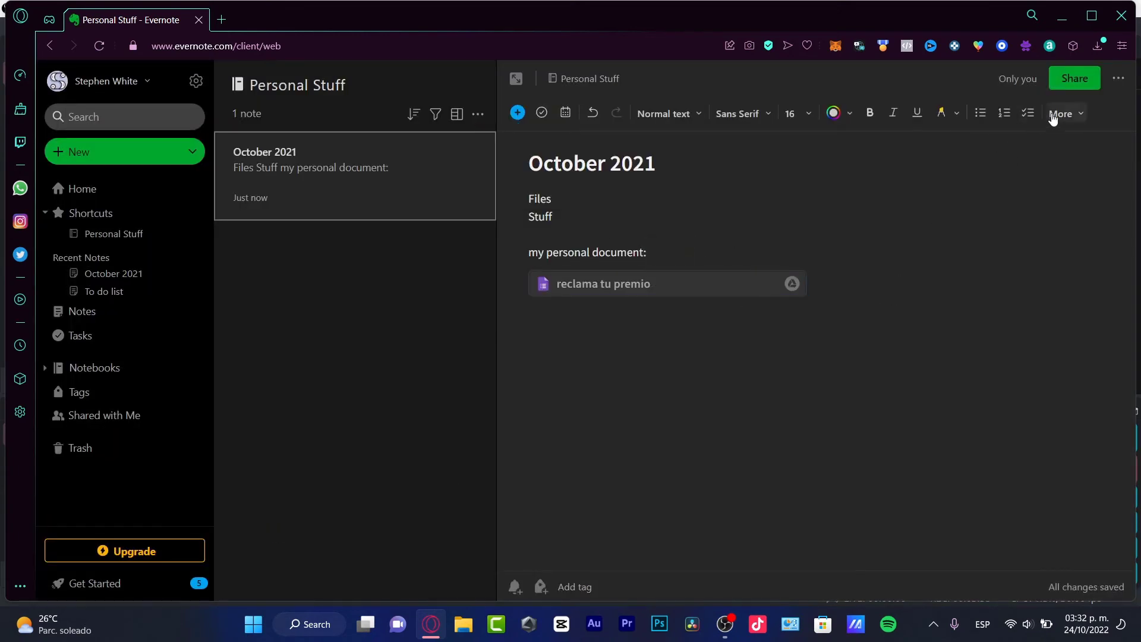
mouse_move(821, 356)
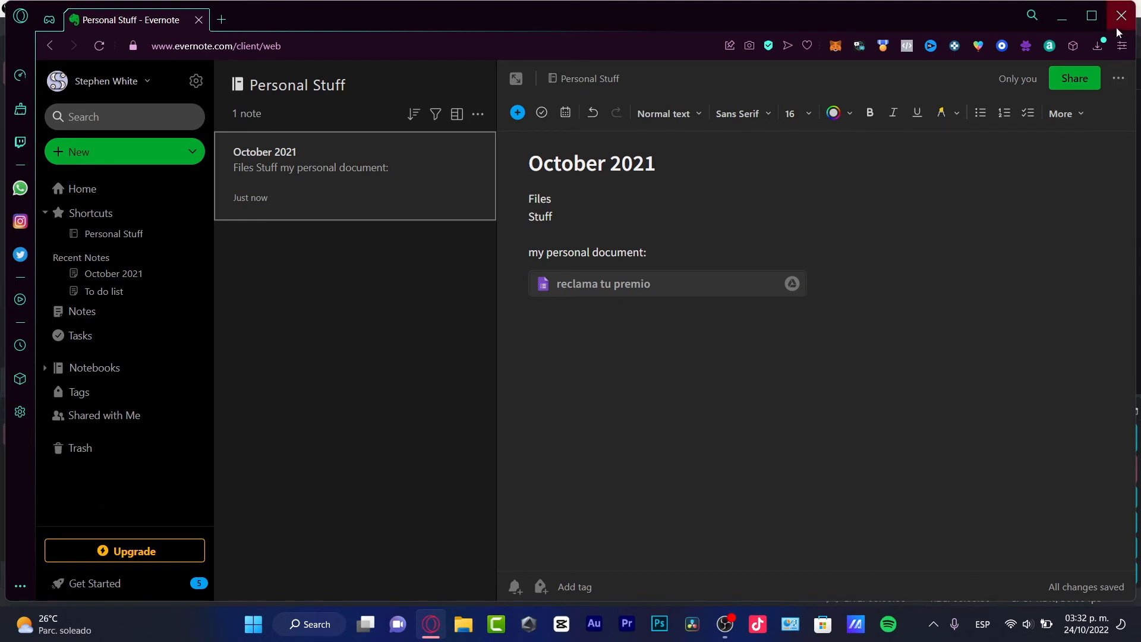
Step: Set invite permission to Can view, enable the note's shareable link, and close Share
left_click(1074, 78)
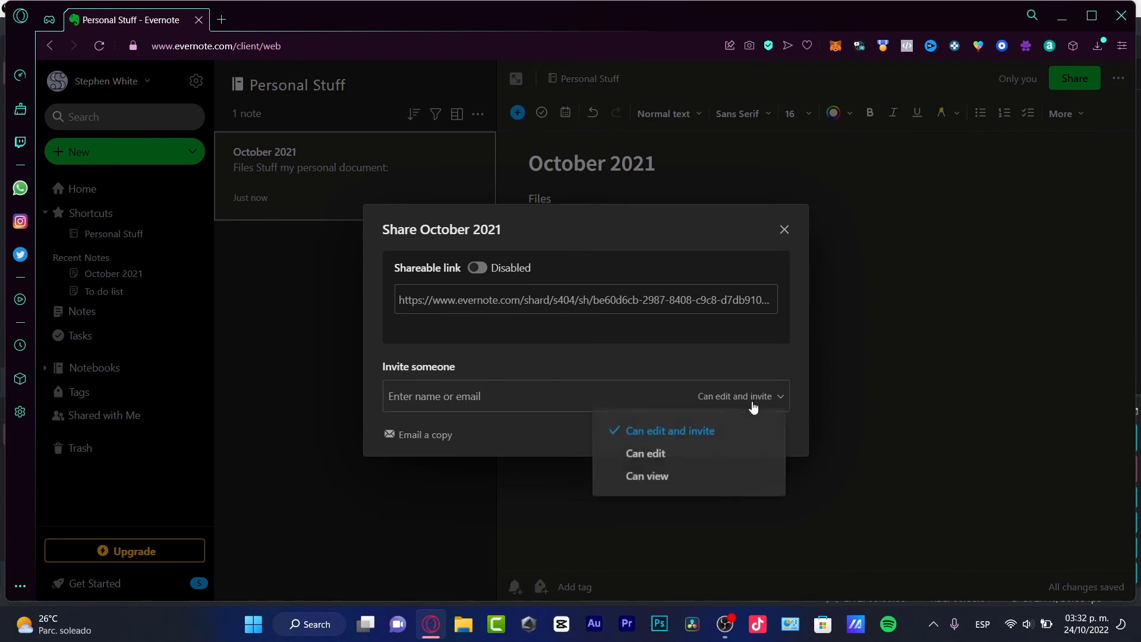
left_click(645, 453)
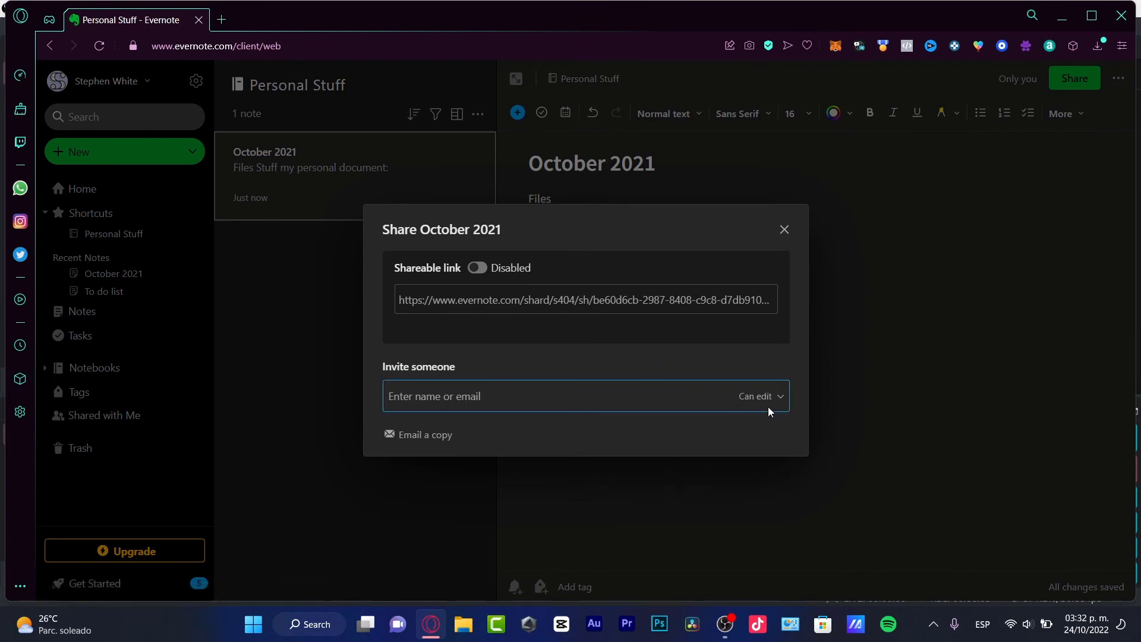
left_click(759, 395)
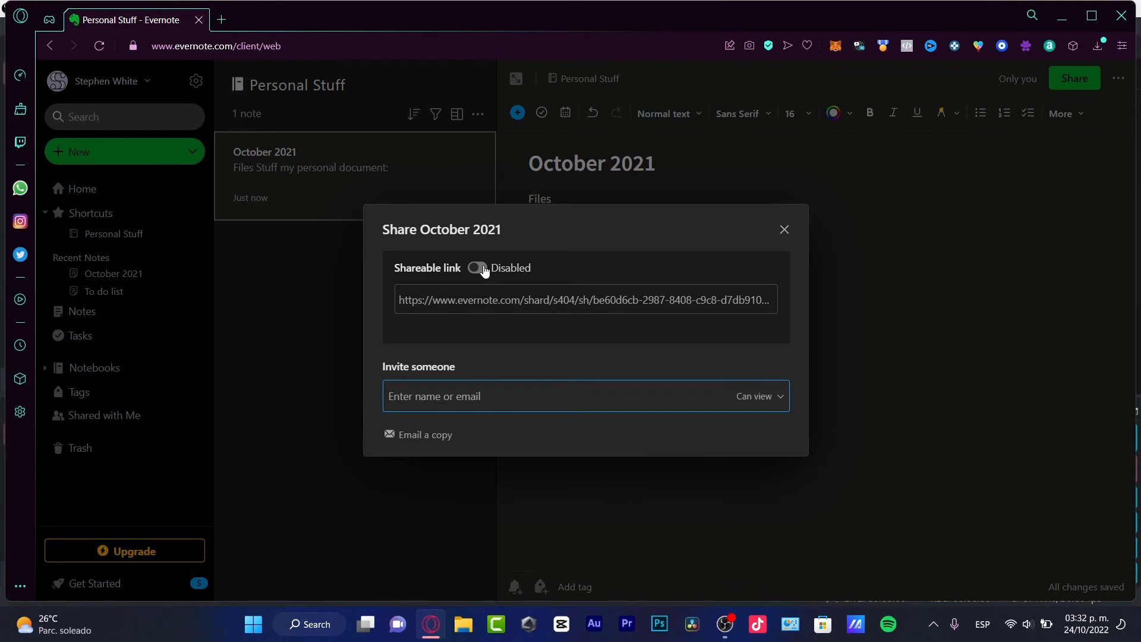
left_click(476, 268)
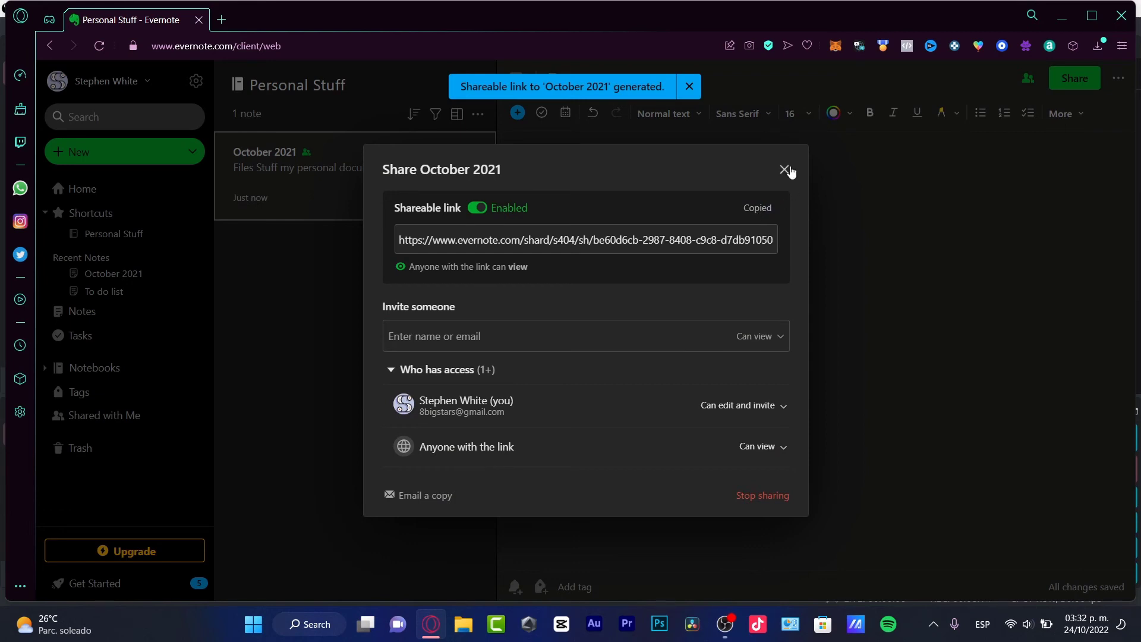
left_click(785, 170)
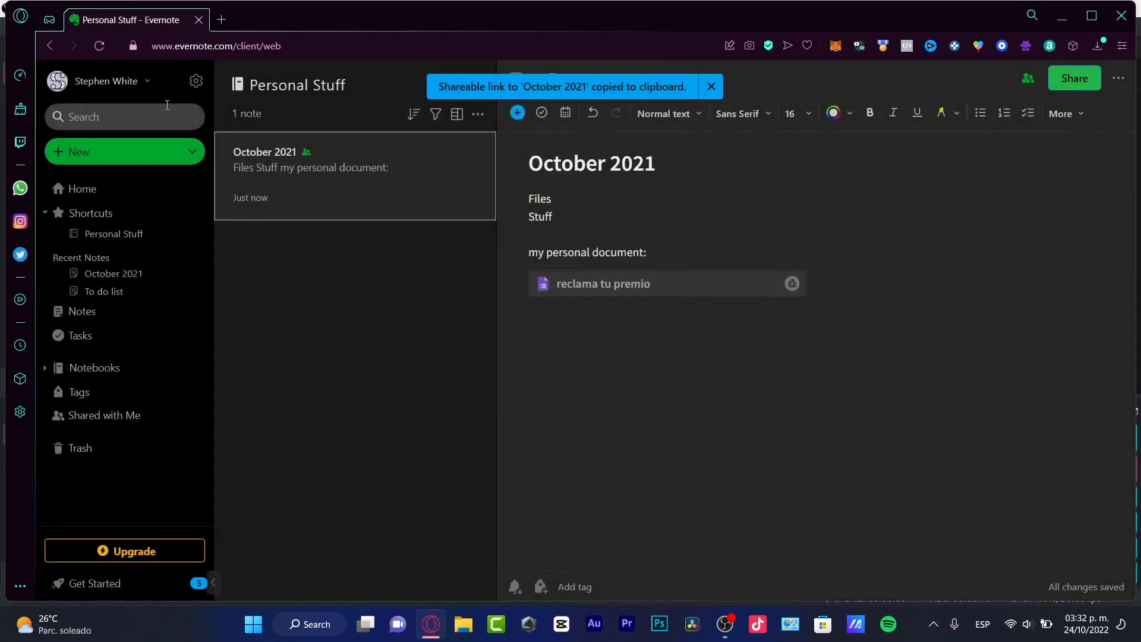
mouse_move(243, 283)
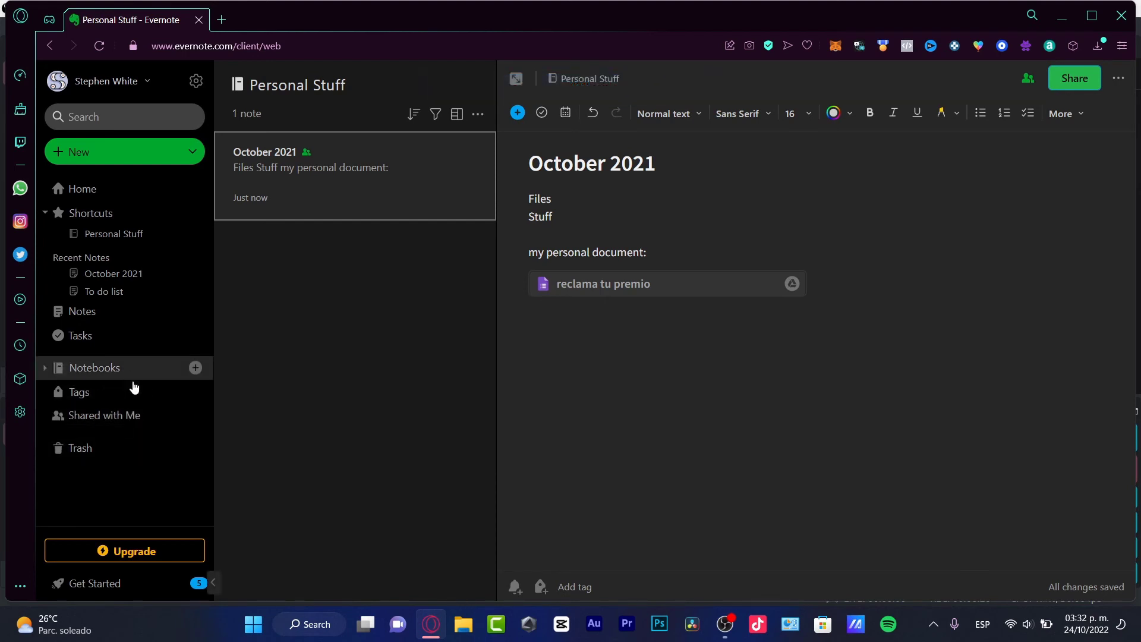
mouse_move(209, 189)
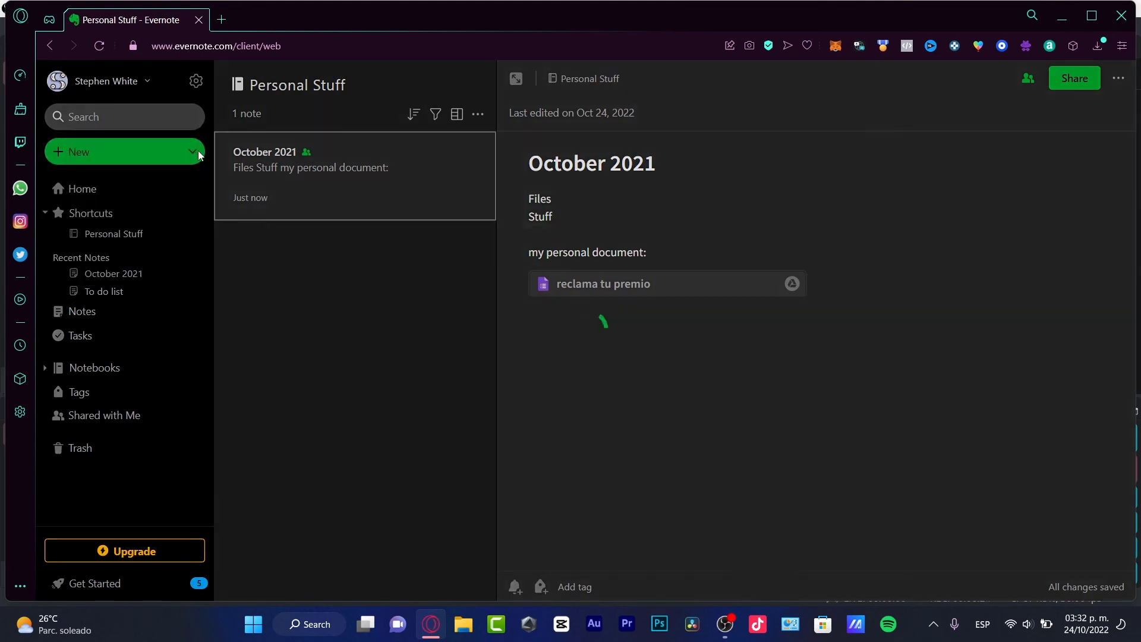
Step: Create a new note, sketch a circle and triangle with shape recognition, then discard the sketch
left_click(77, 151)
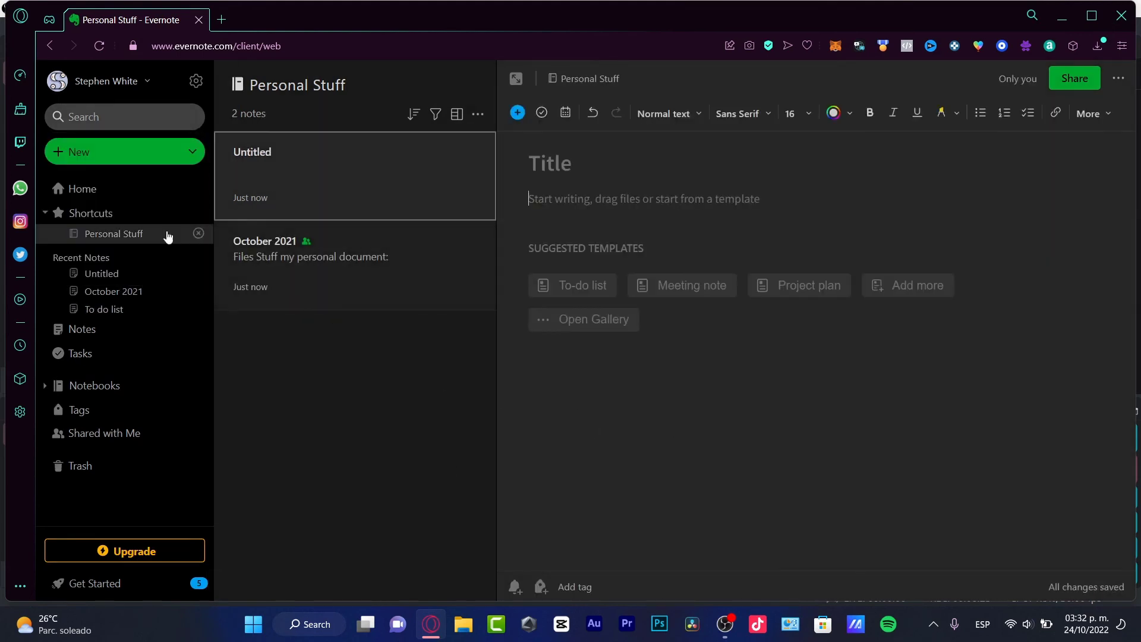
left_click(115, 152)
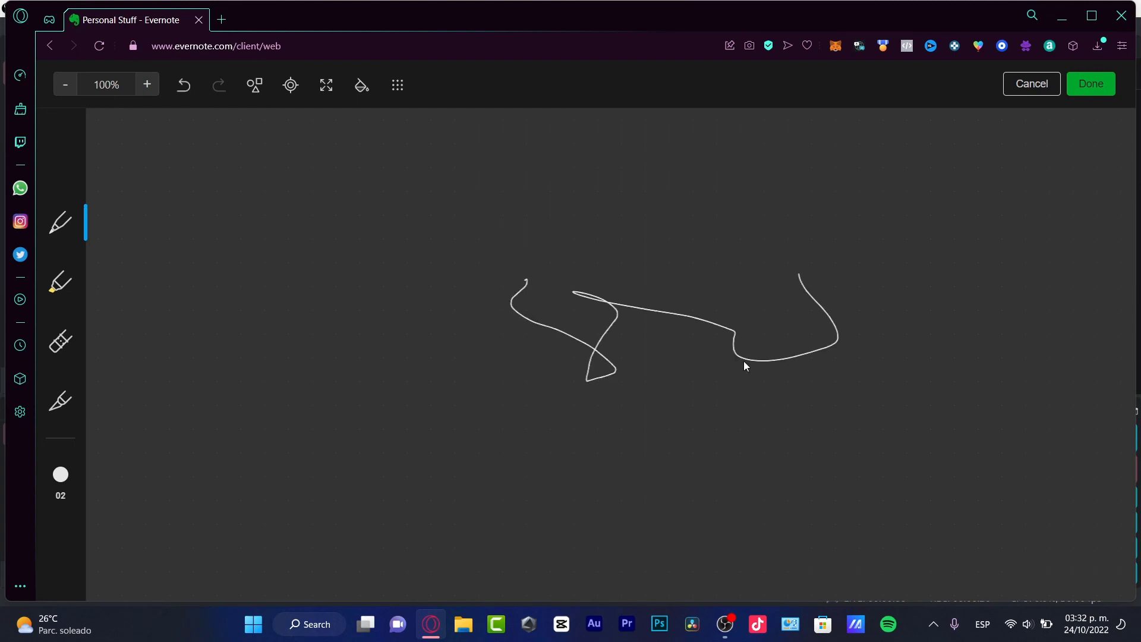
left_click(254, 84)
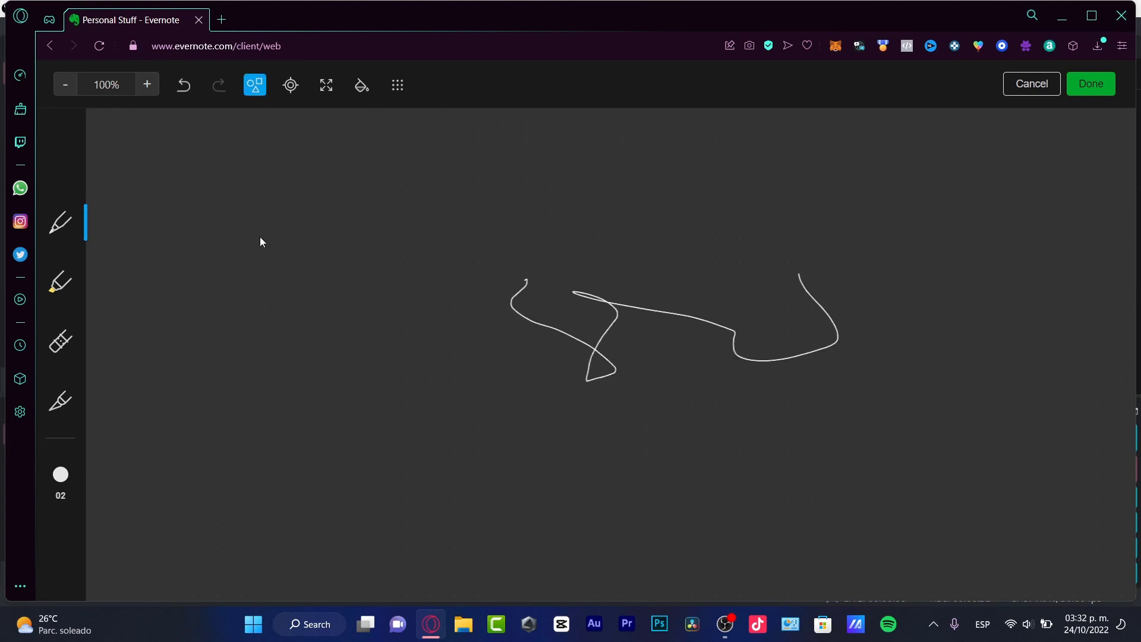
left_click_drag(262, 237, 419, 378)
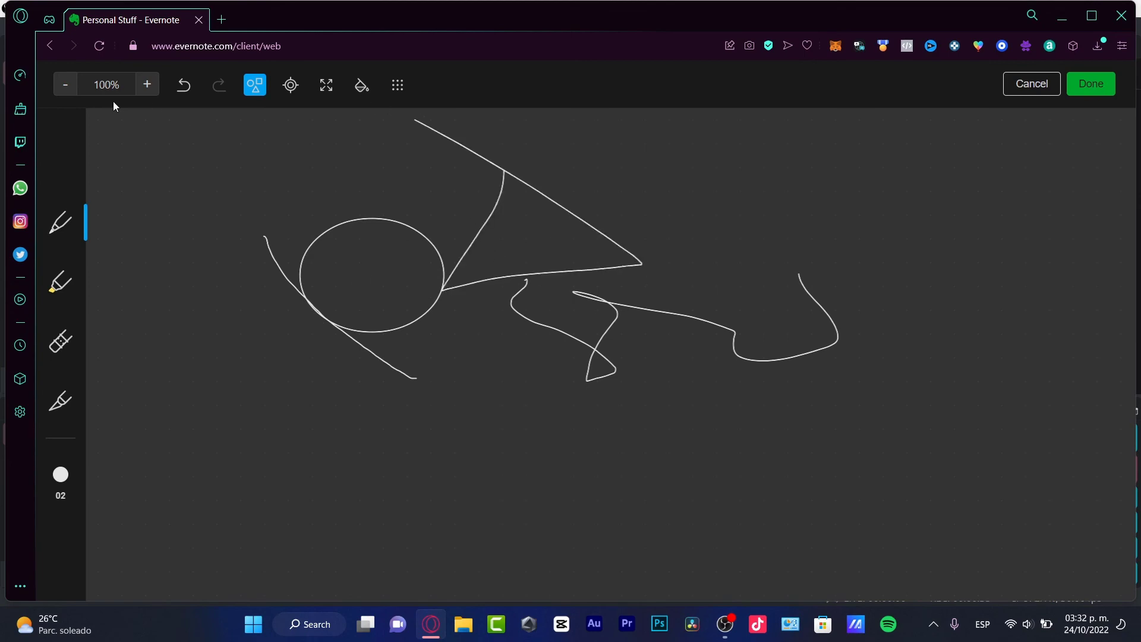
left_click(1030, 84)
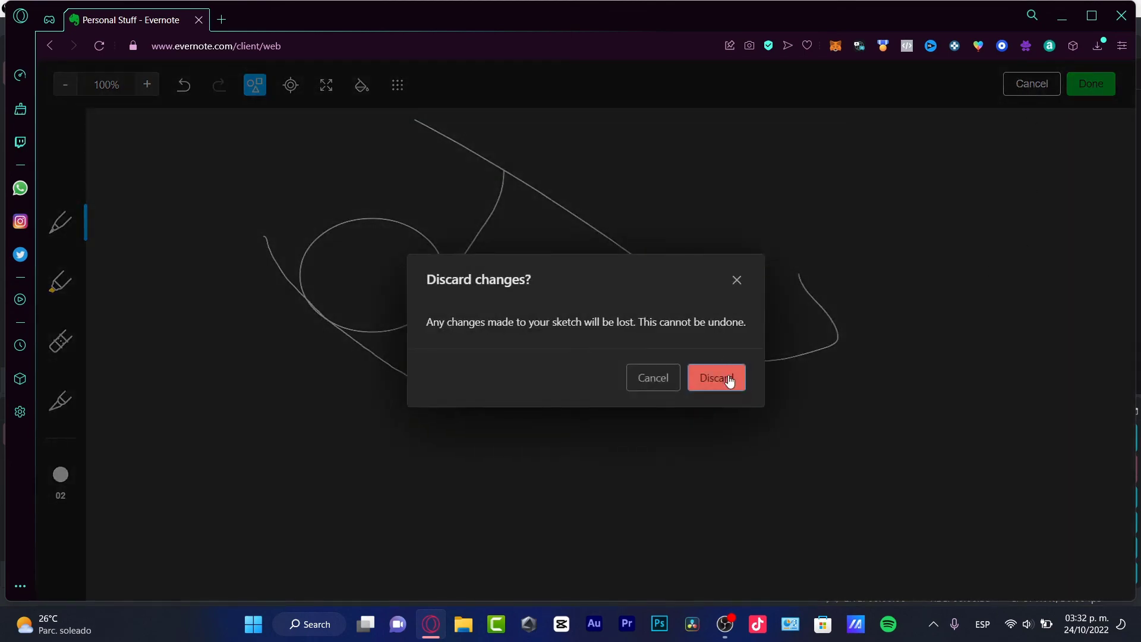
left_click(715, 377)
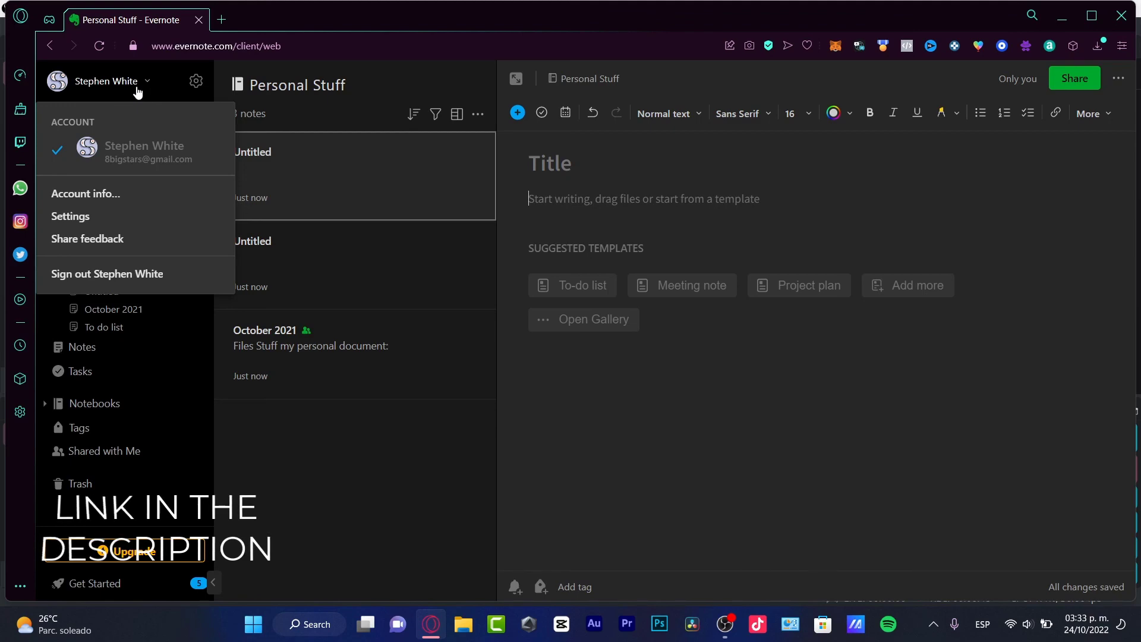
mouse_move(165, 72)
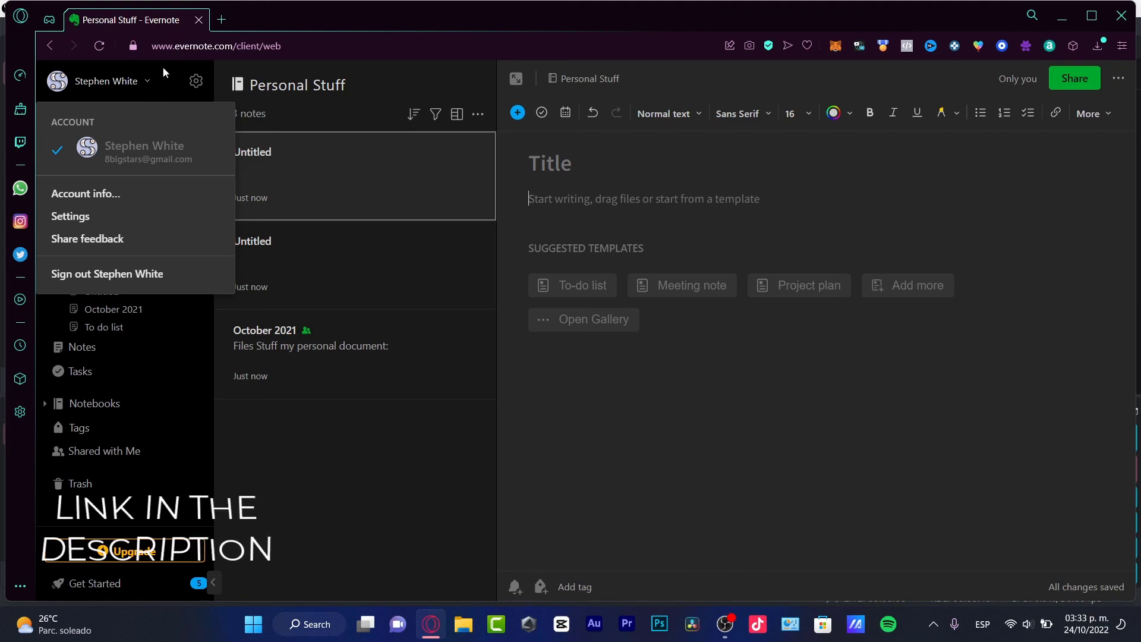
Step: Set Evernote's appearance to Light mode in Settings and close back to Home
left_click(71, 216)
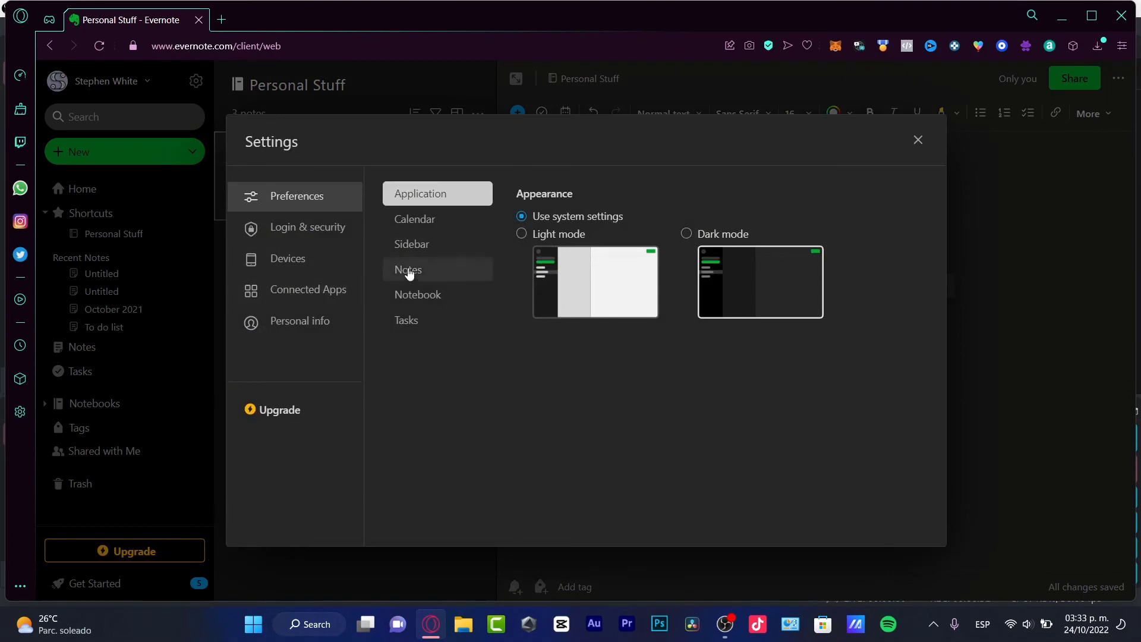
left_click(521, 233)
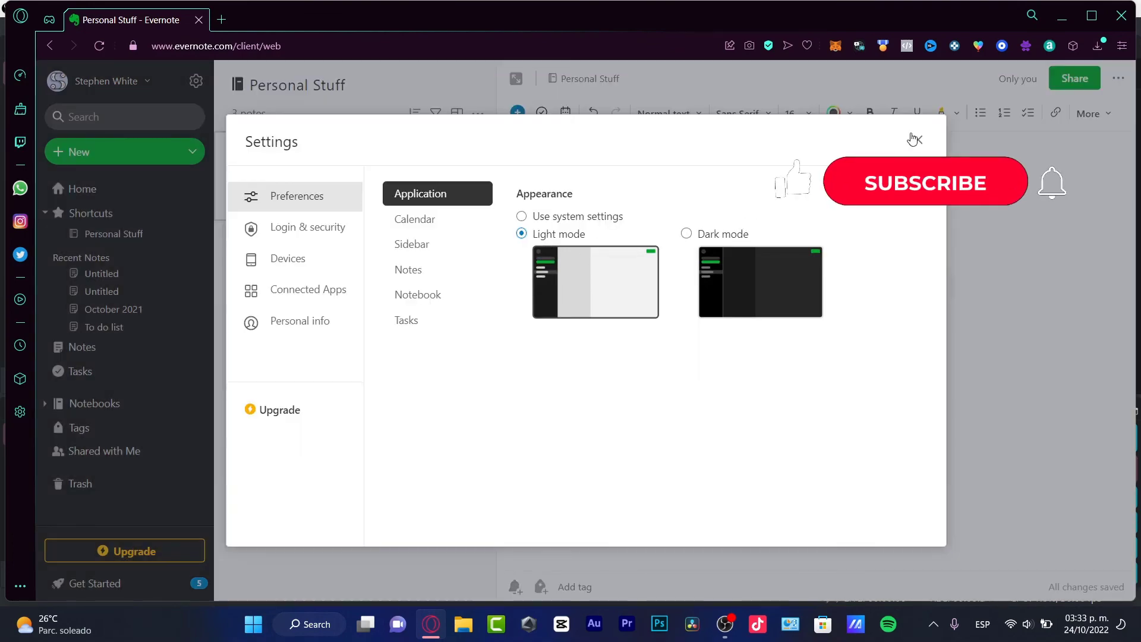
left_click(914, 139)
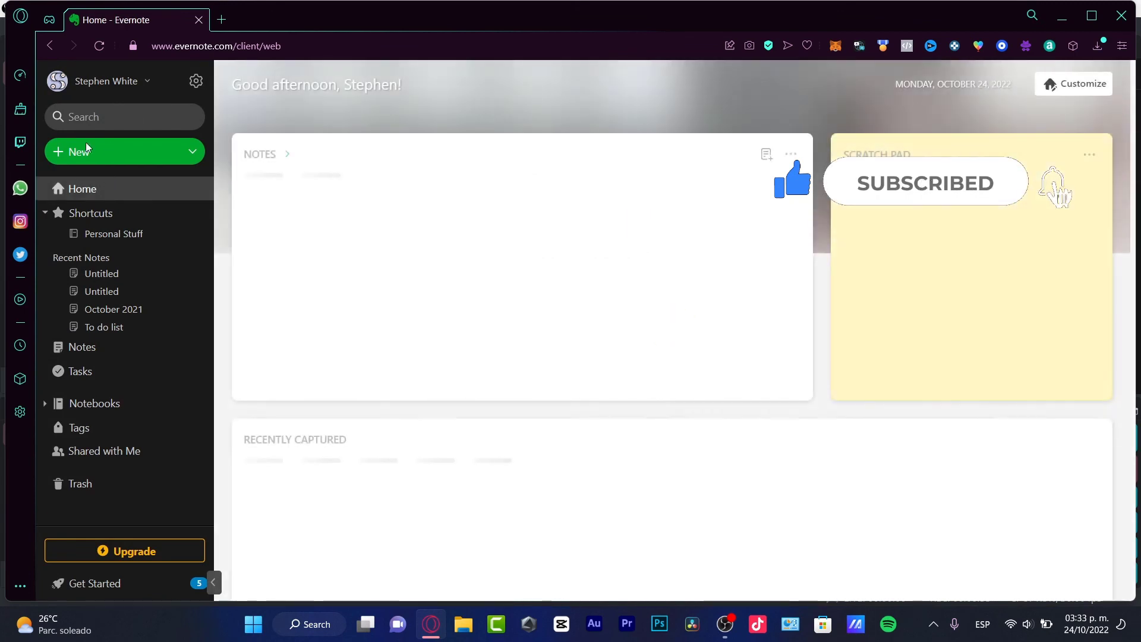